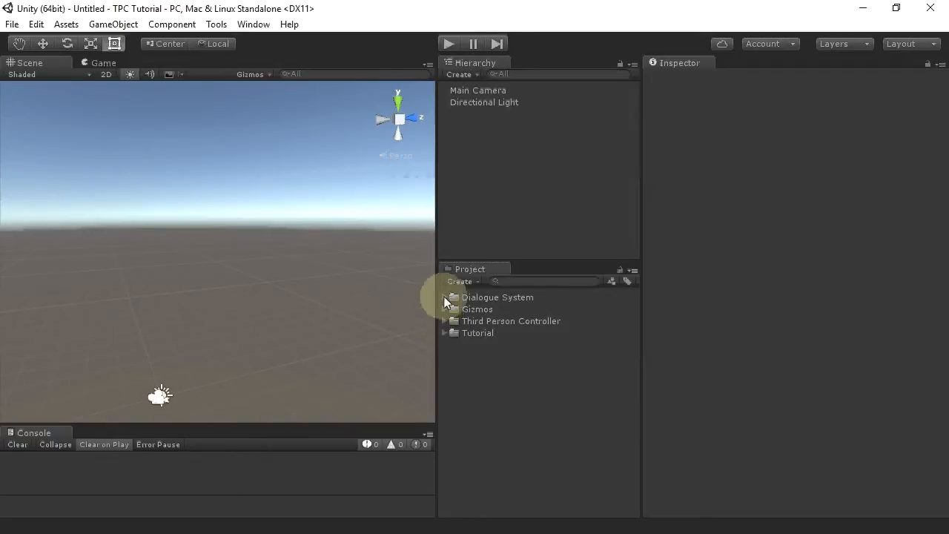
Import the Dialogue System's Third Person Controller Support package into the project.
click(446, 297)
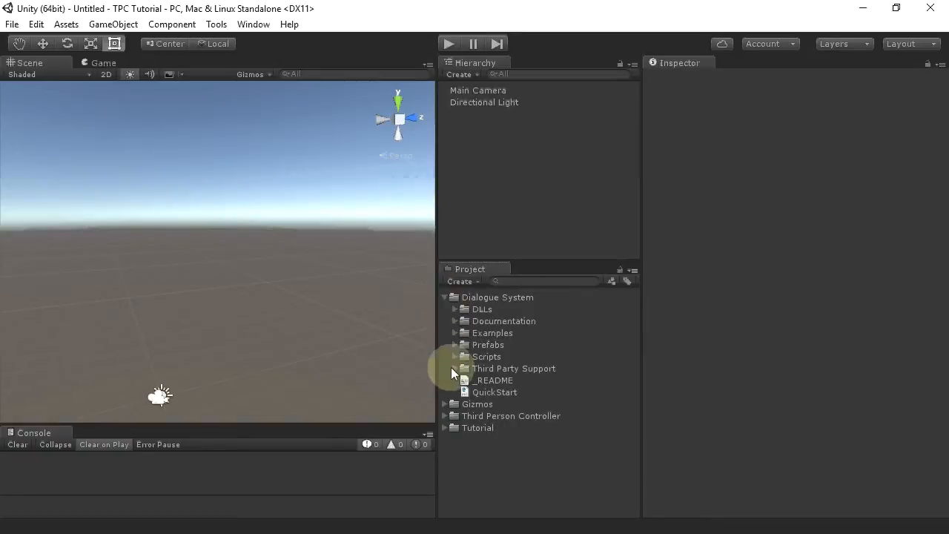
scroll(down, 3)
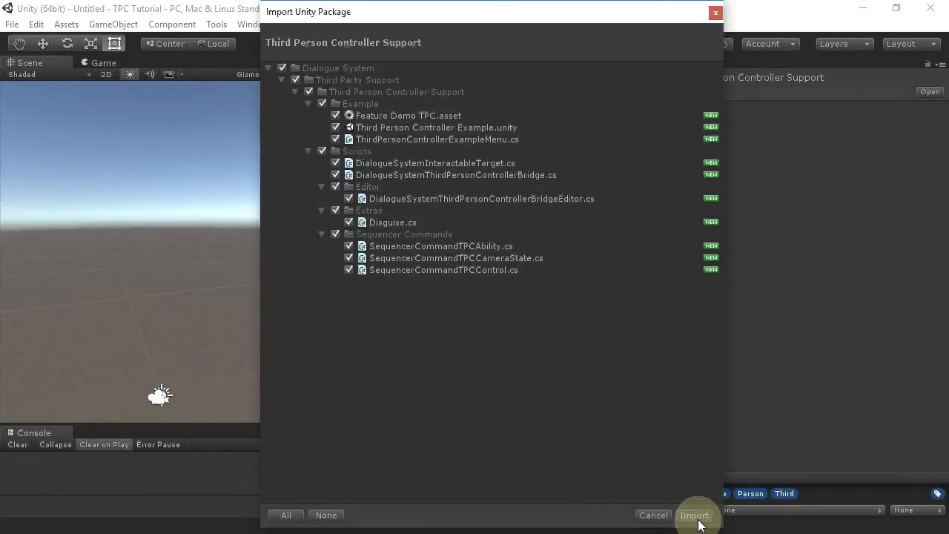
click(694, 515)
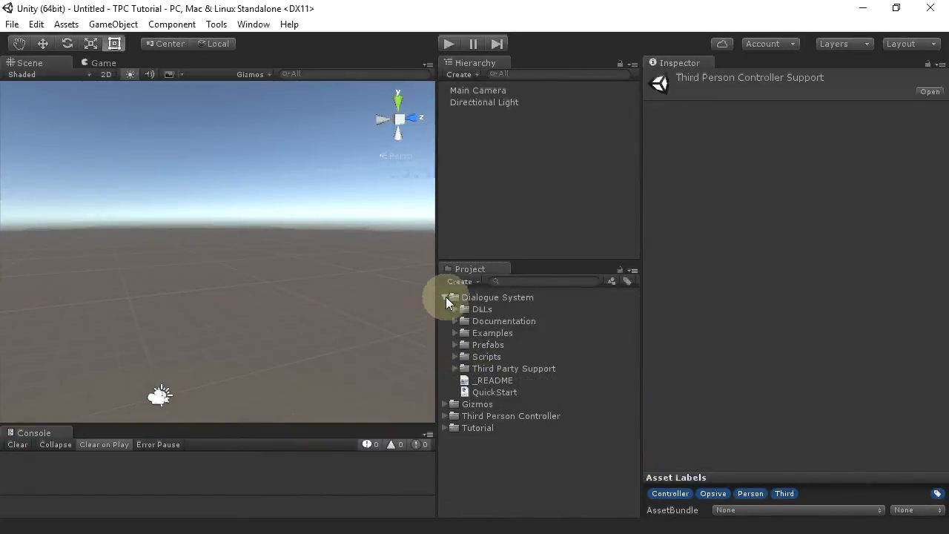
Open the Third Person Controller Clean Scene demo and collapse the Canvas children in the Hierarchy.
click(455, 320)
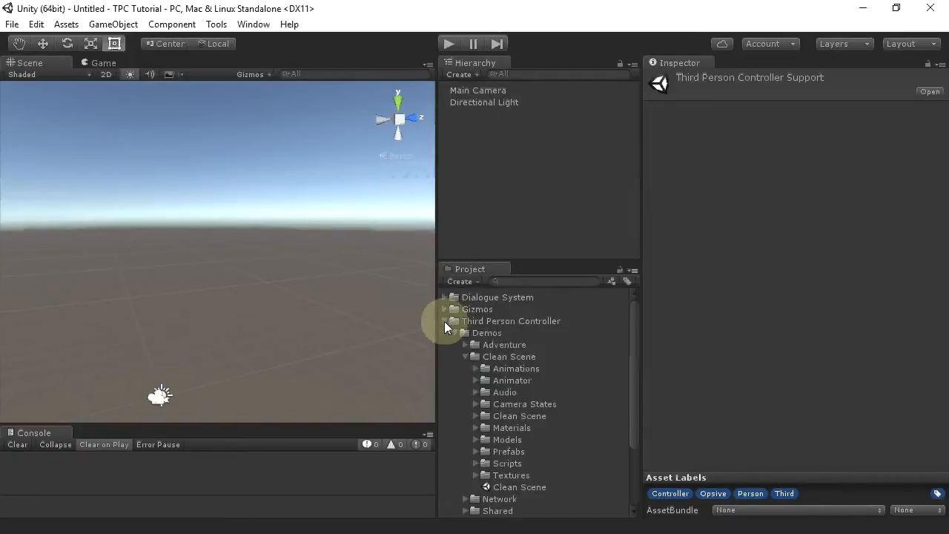
click(521, 487)
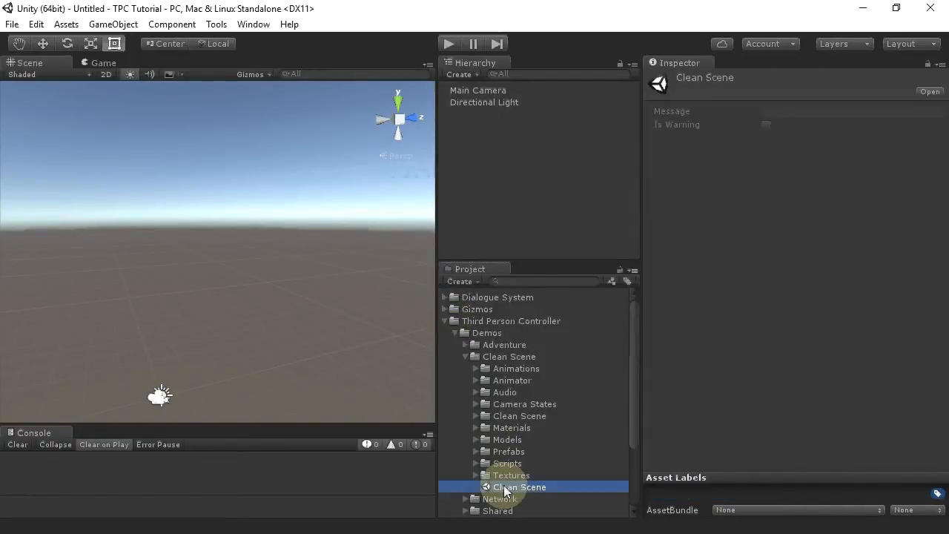
double_click(518, 487)
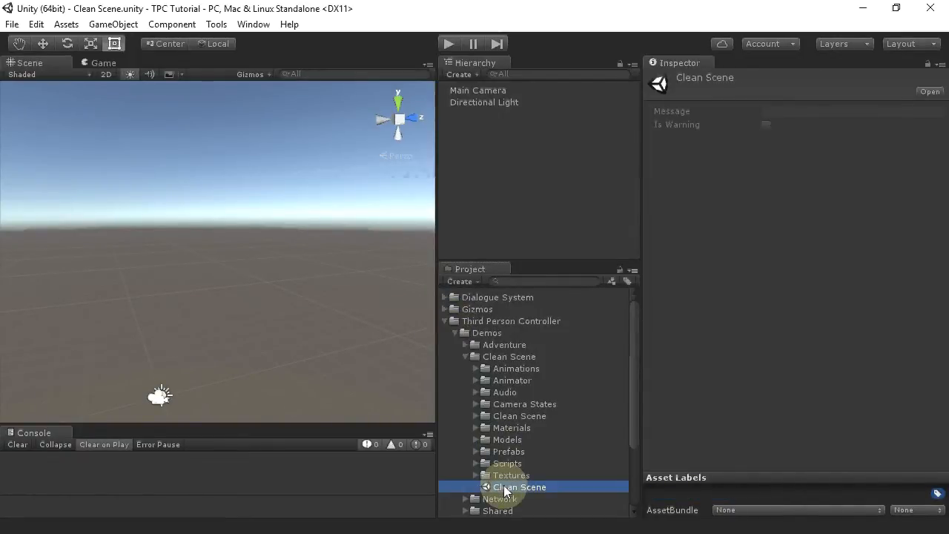
double_click(519, 486)
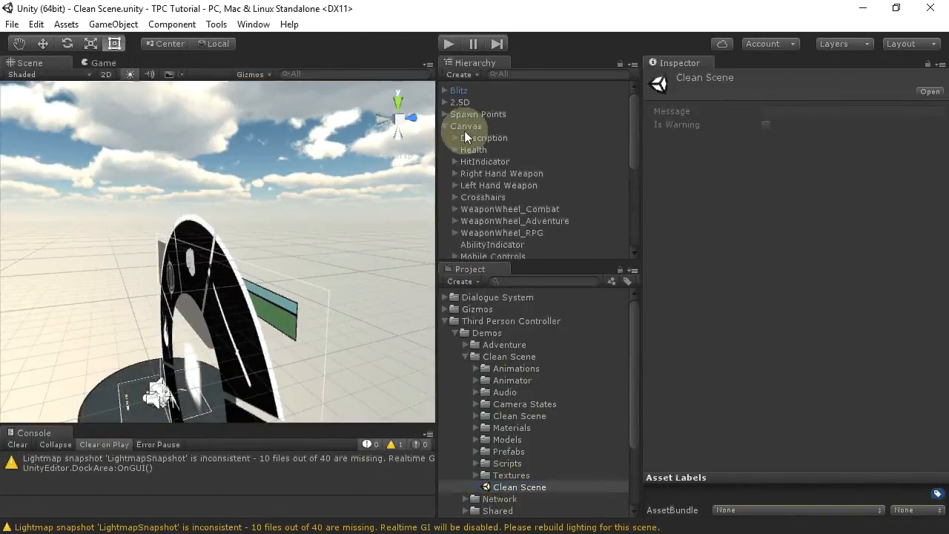
click(485, 137)
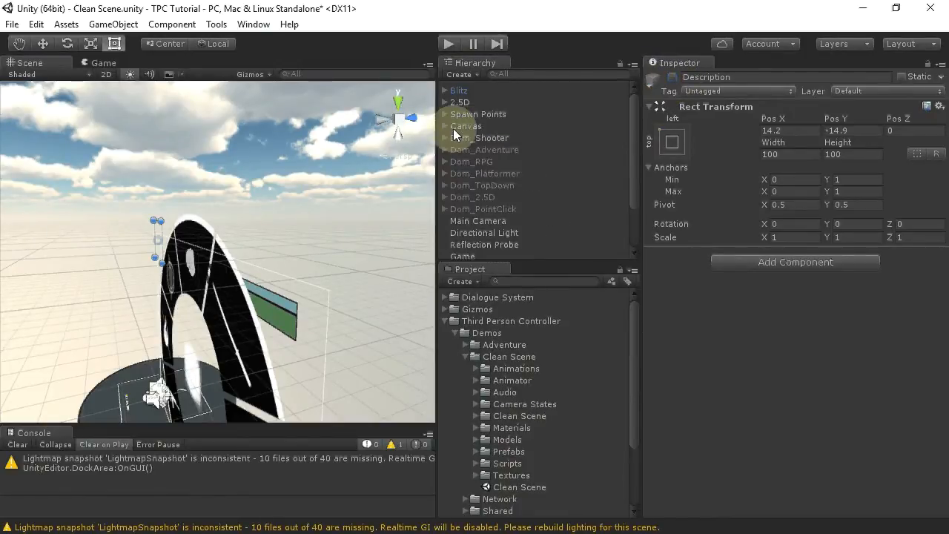
Add a Third Person Controller Bridge to Dom_Shooter with Override Actor Name 'Player'.
click(483, 137)
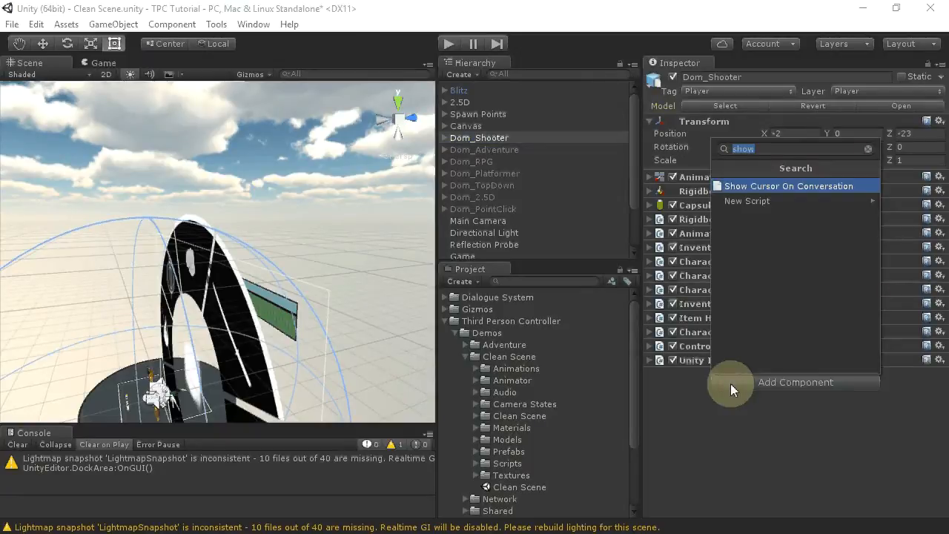
click(788, 186)
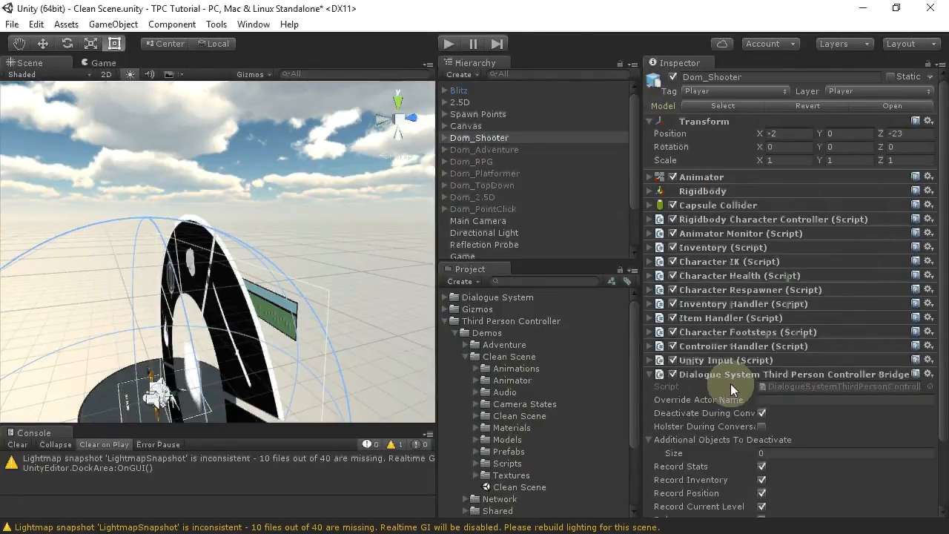
scroll(down, 3)
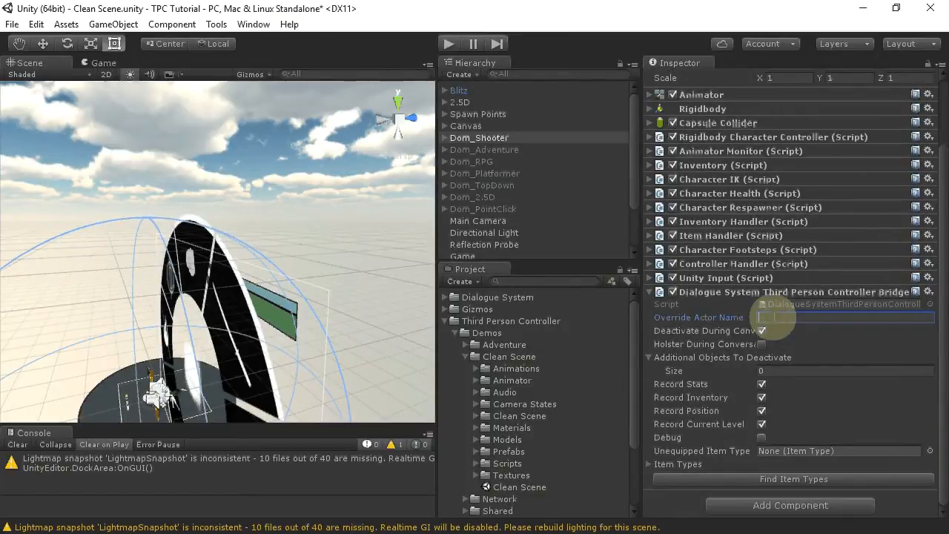
text(Player)
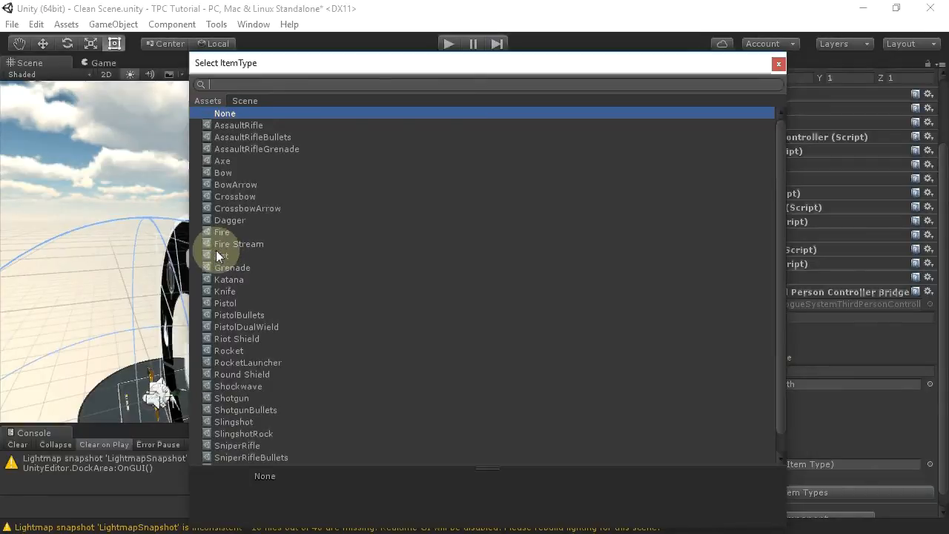
Set Fist as Dom_Shooter's unequipped item type and find all project item types.
click(224, 113)
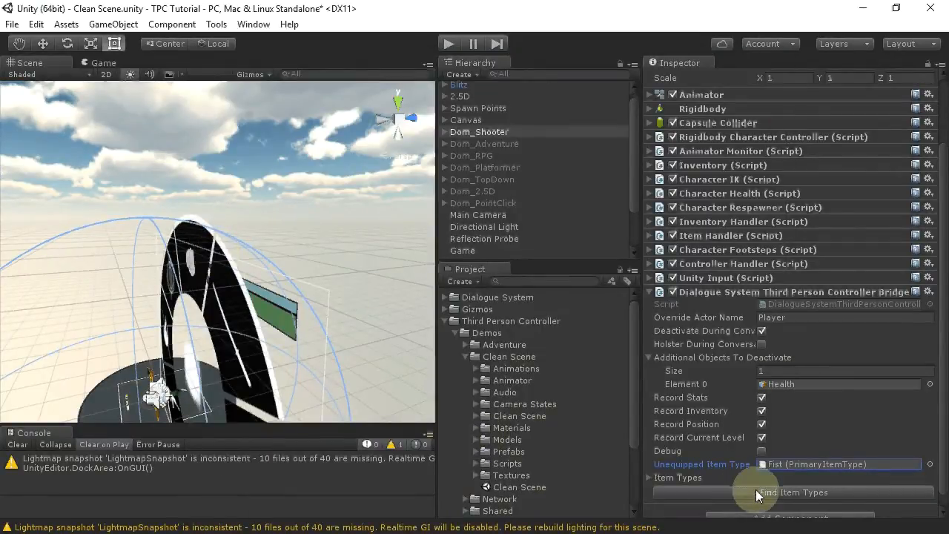
click(793, 492)
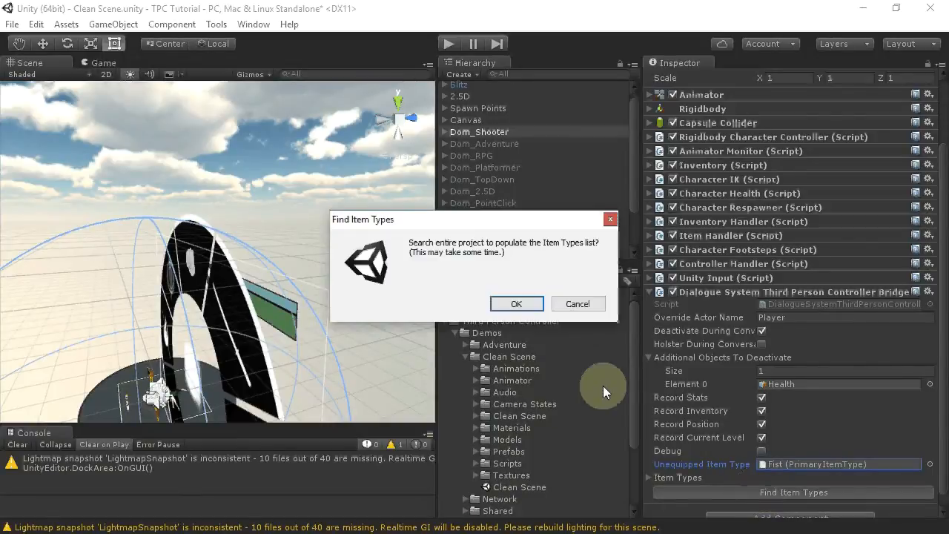
click(516, 304)
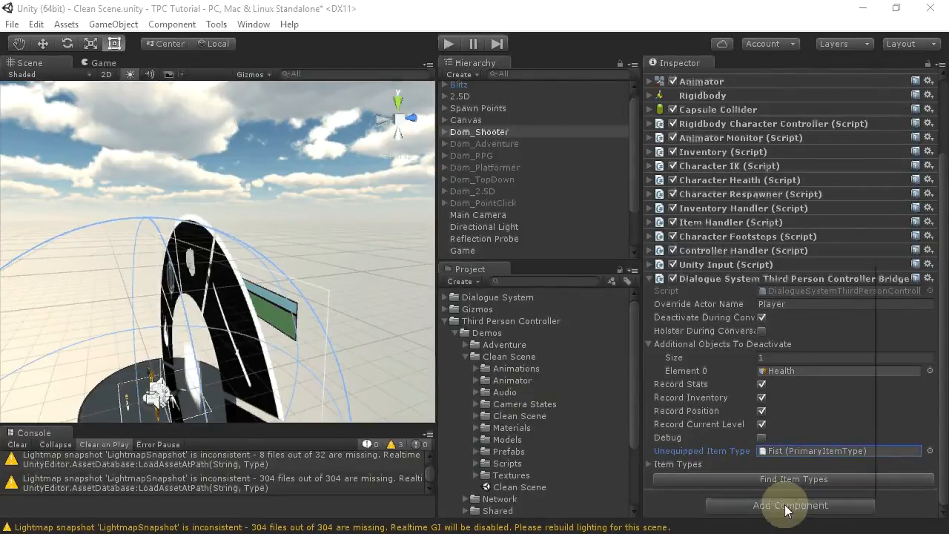
click(789, 505)
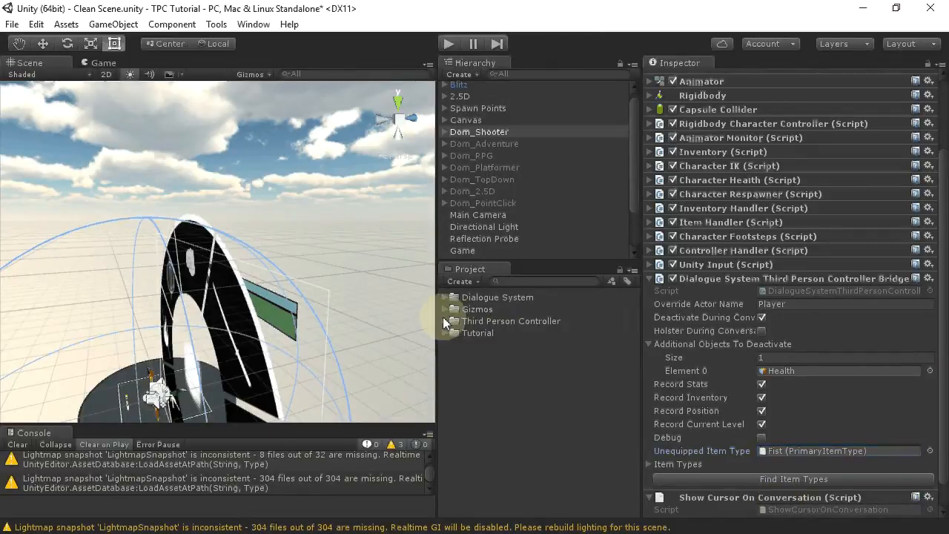
Add the Dialogue Manager prefab to the Clean Scene and expand the Tutorial folder.
click(447, 298)
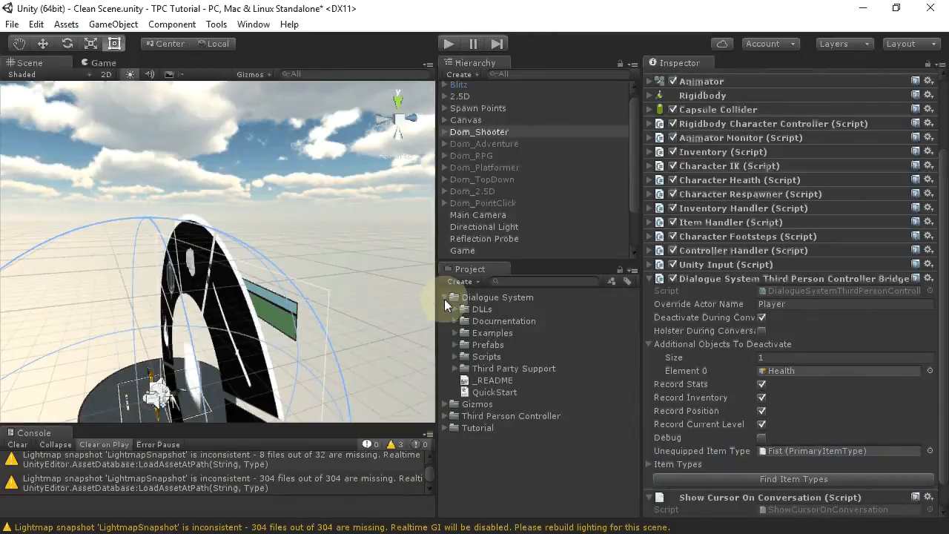
click(454, 345)
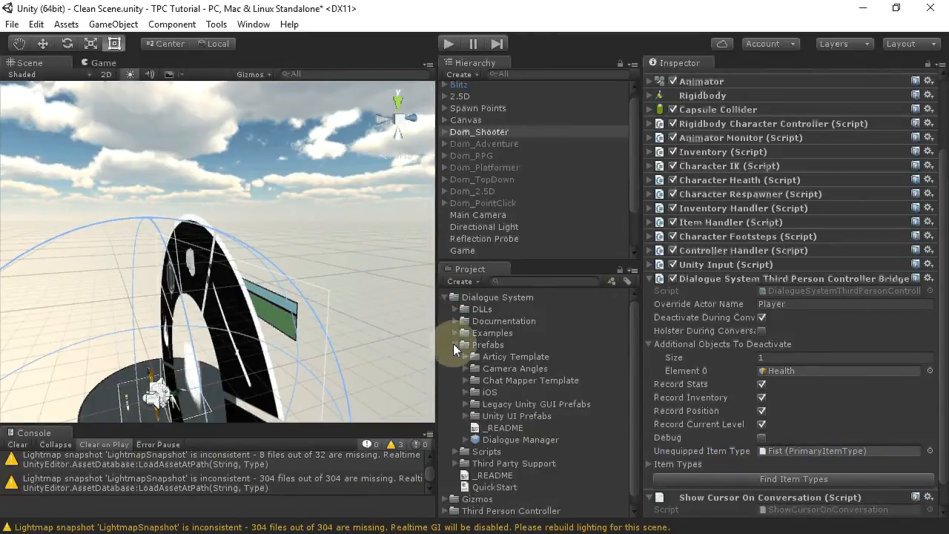
click(478, 131)
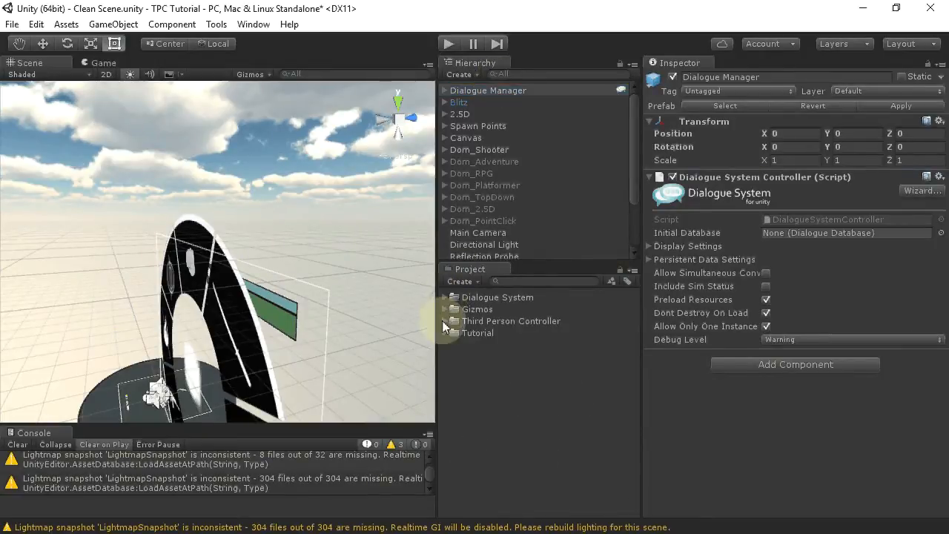
click(434, 333)
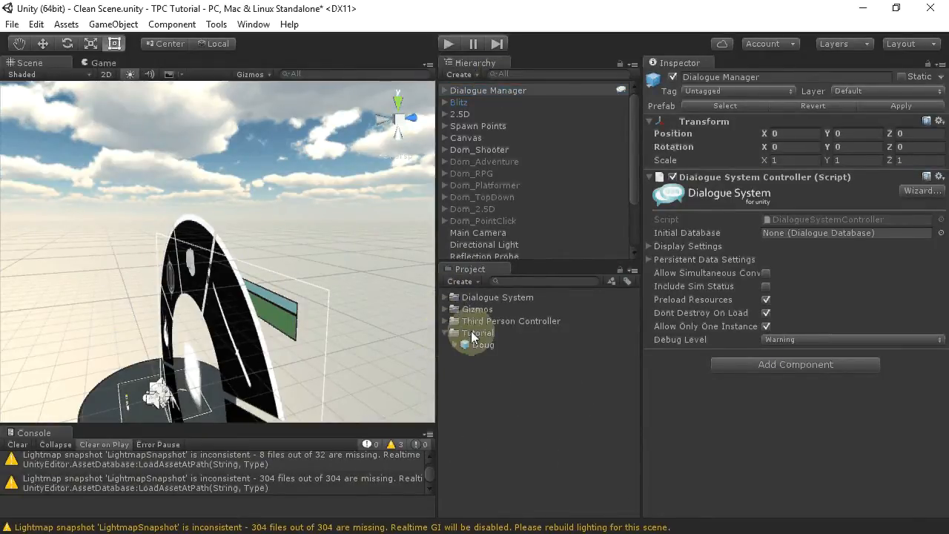
Create a New Dialogue Database in the Tutorial folder and open it for editing.
right_click(480, 332)
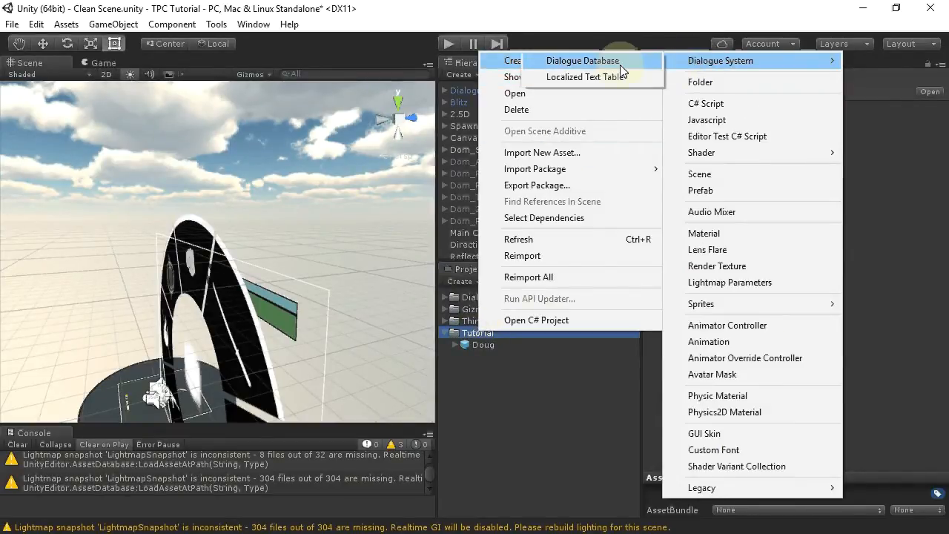
click(582, 61)
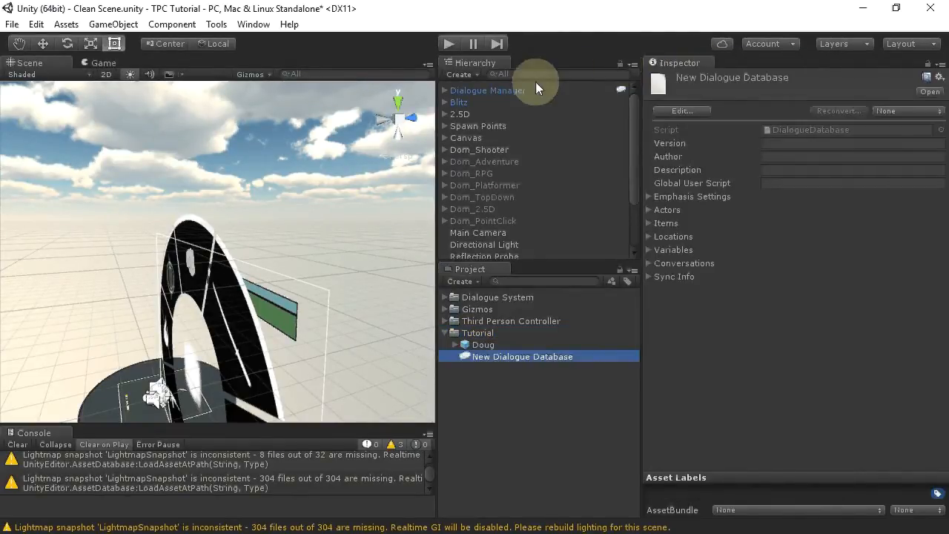
click(488, 89)
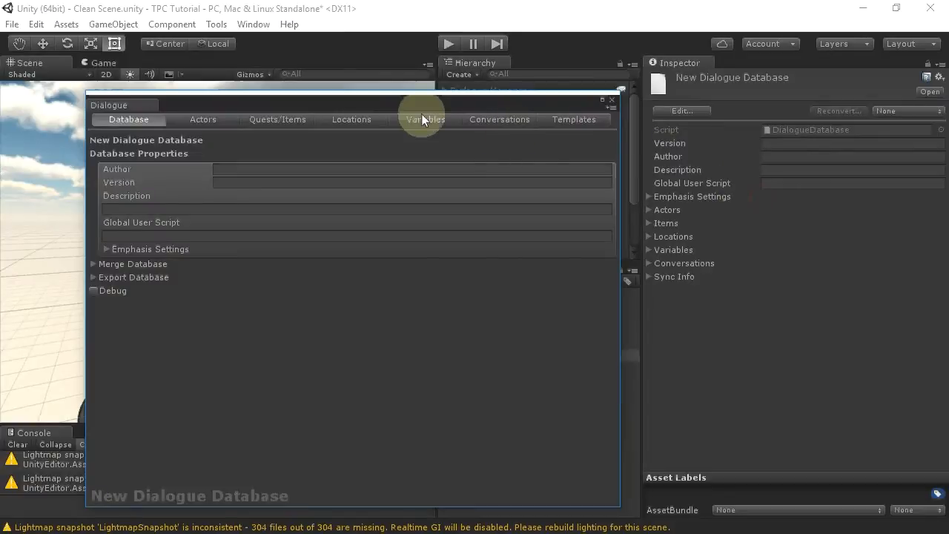
Add a 'Dollars' variable with initial value 100 in the database's Variables section.
click(424, 119)
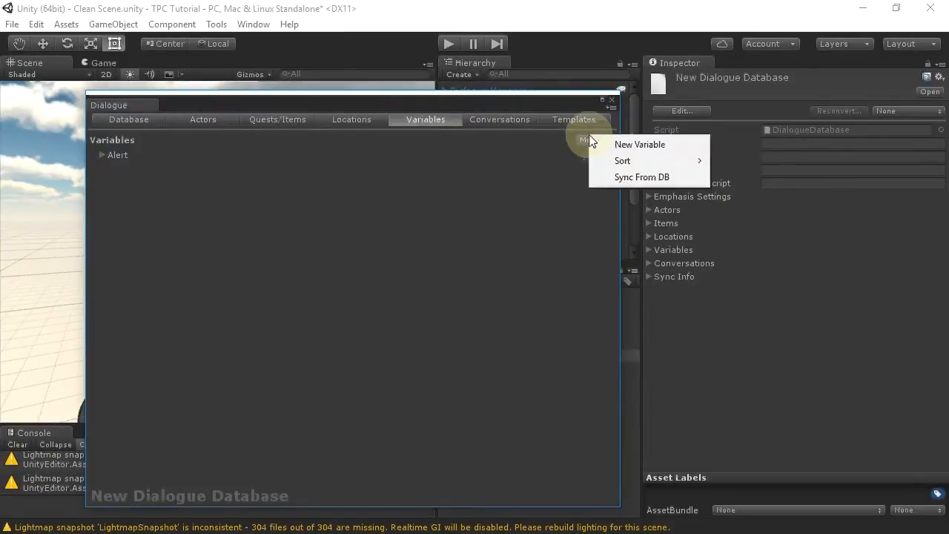
click(639, 144)
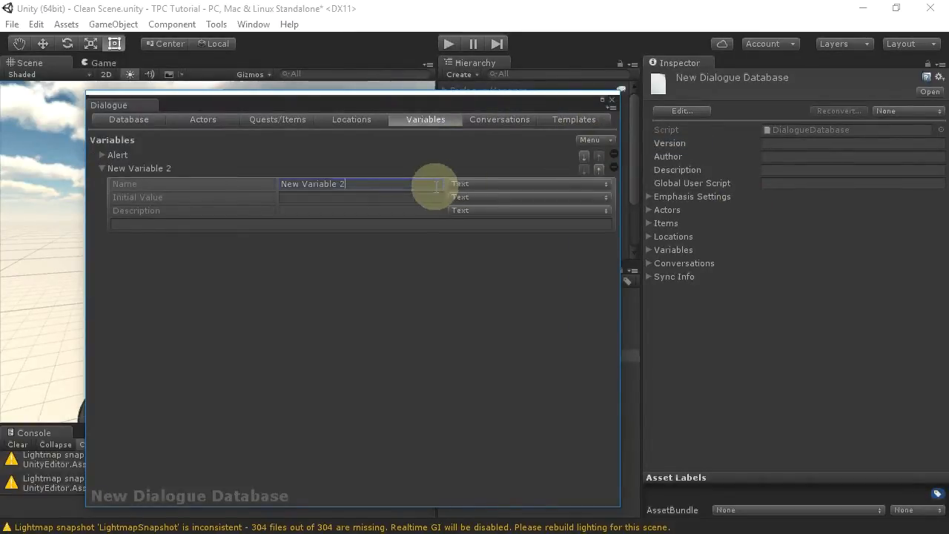
text(Dollars)
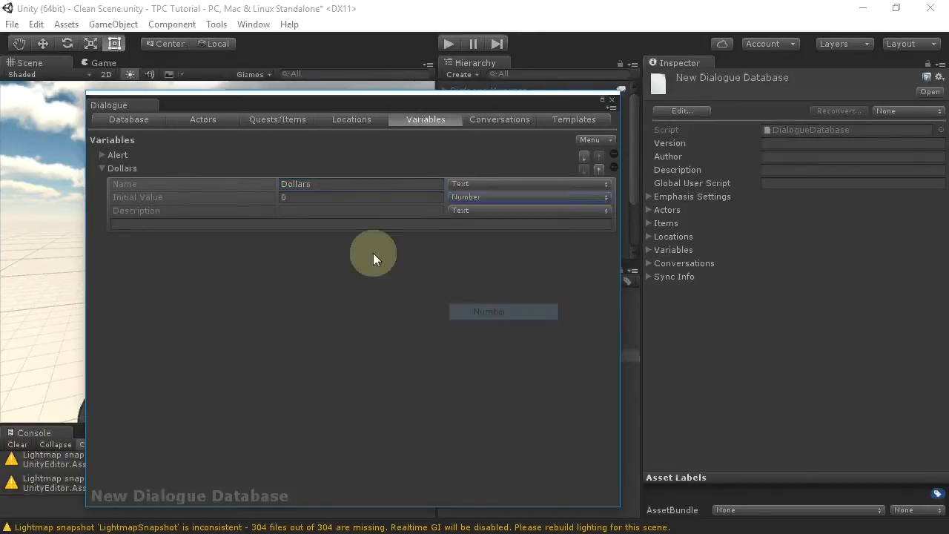
text(100)
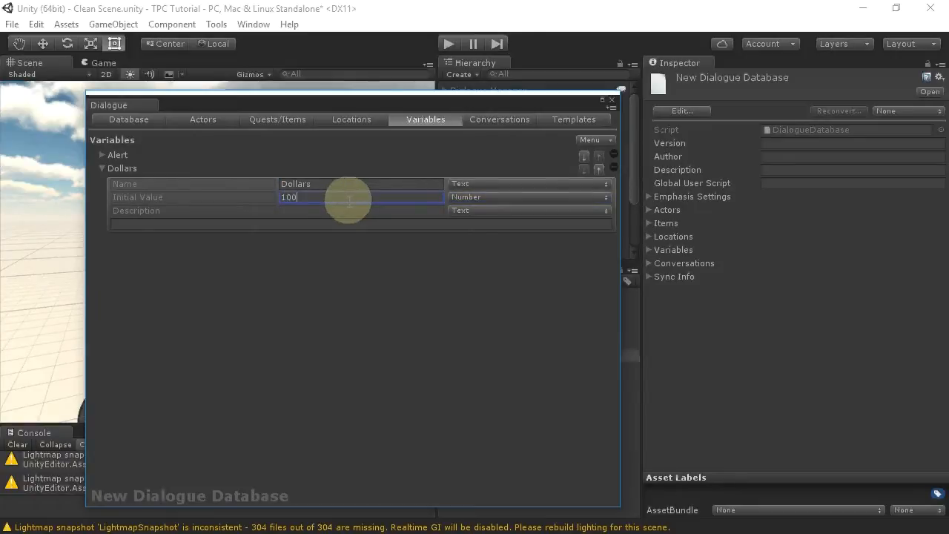
click(499, 119)
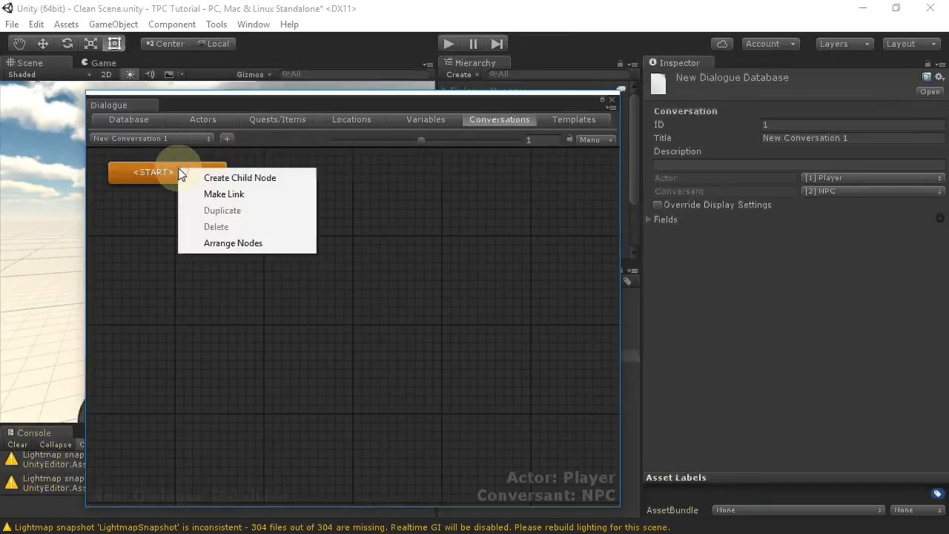
Create child entries under the START node and select the first dialogue entry.
click(239, 178)
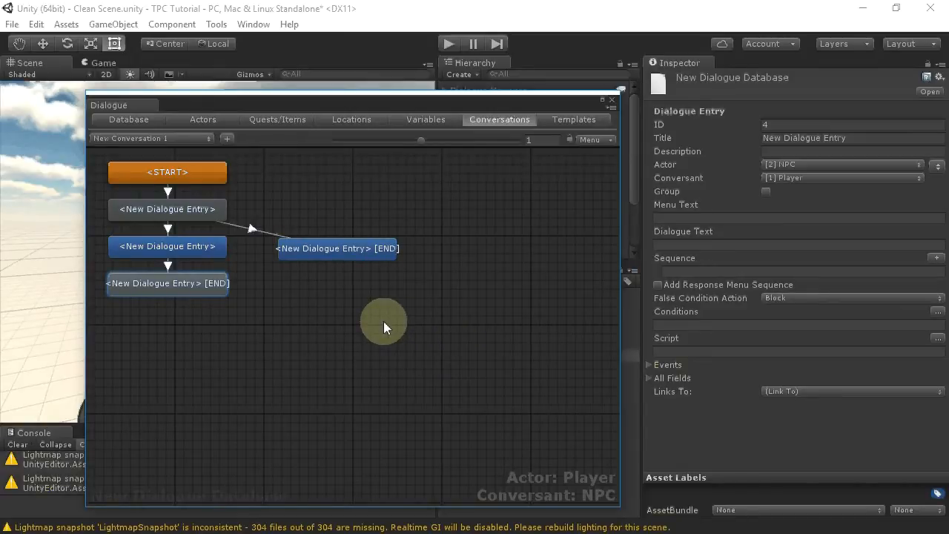
click(167, 209)
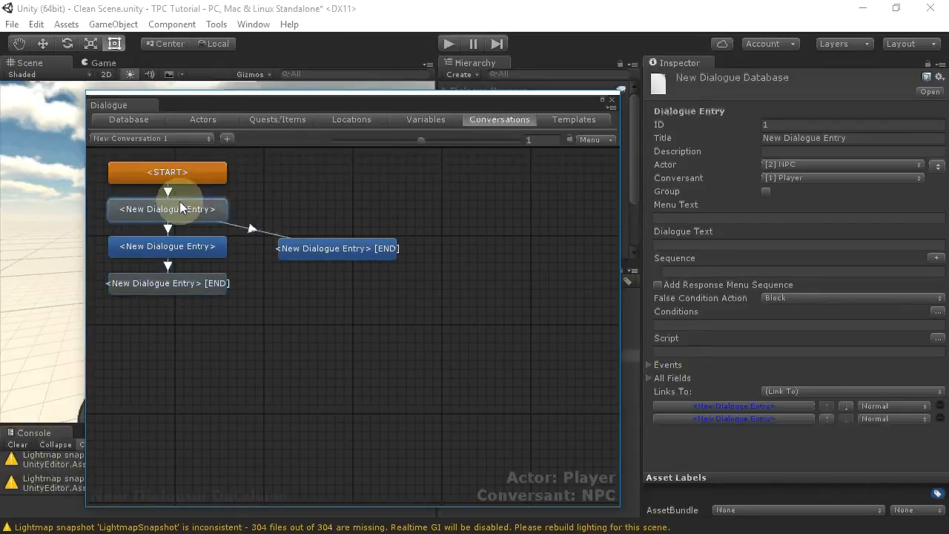
click(797, 244)
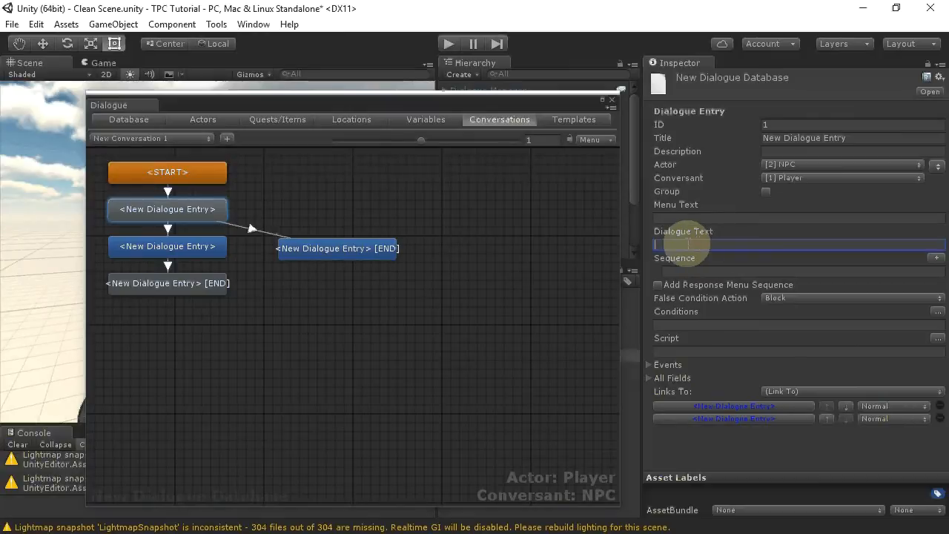
Fill the entries with the pistol offer, 'Yes.', 'No.', and 'Here you go!' lines.
text(Do you want to buy a pistol for 30 dollars?)
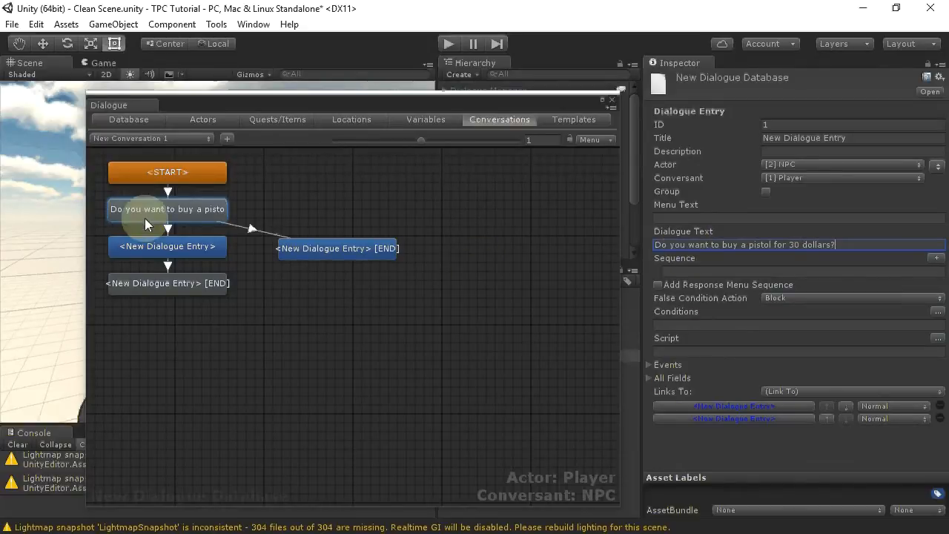
click(167, 246)
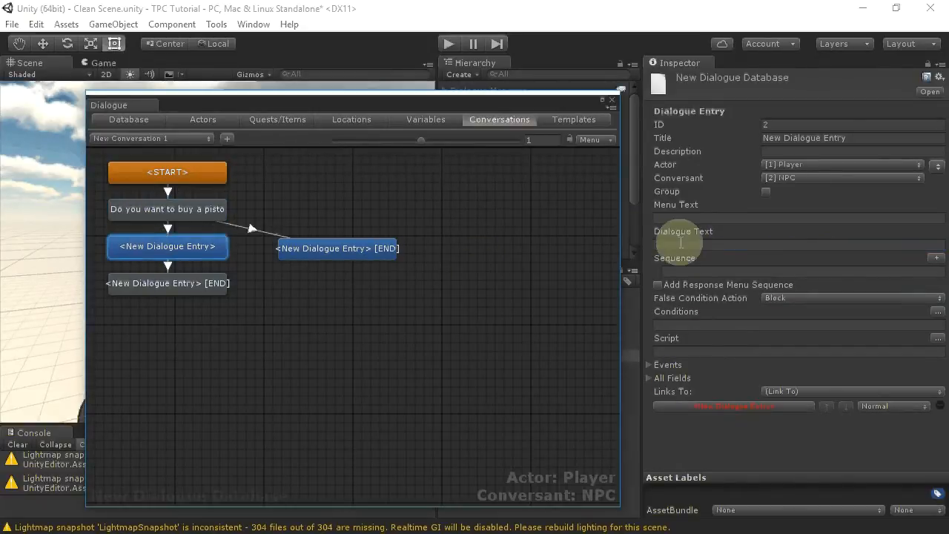
text(Yes.)
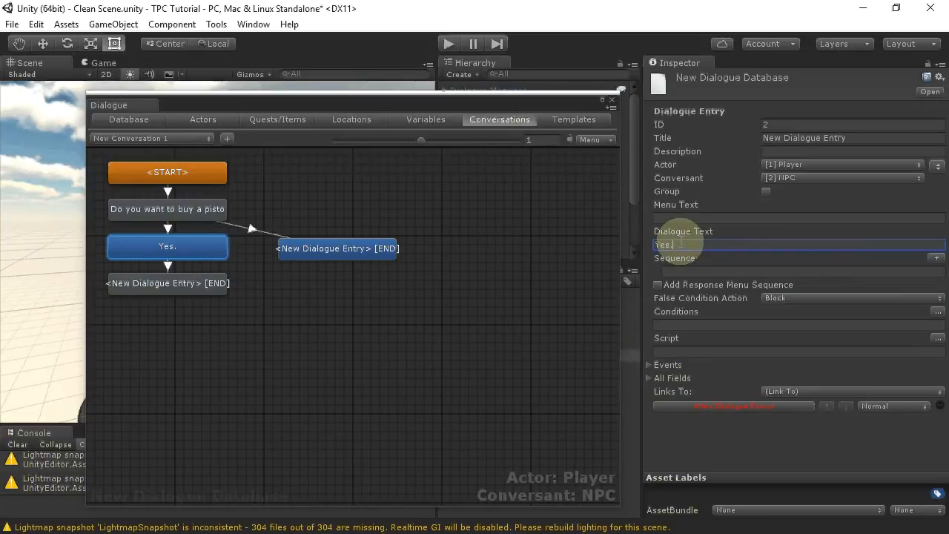
click(336, 249)
text(No.)
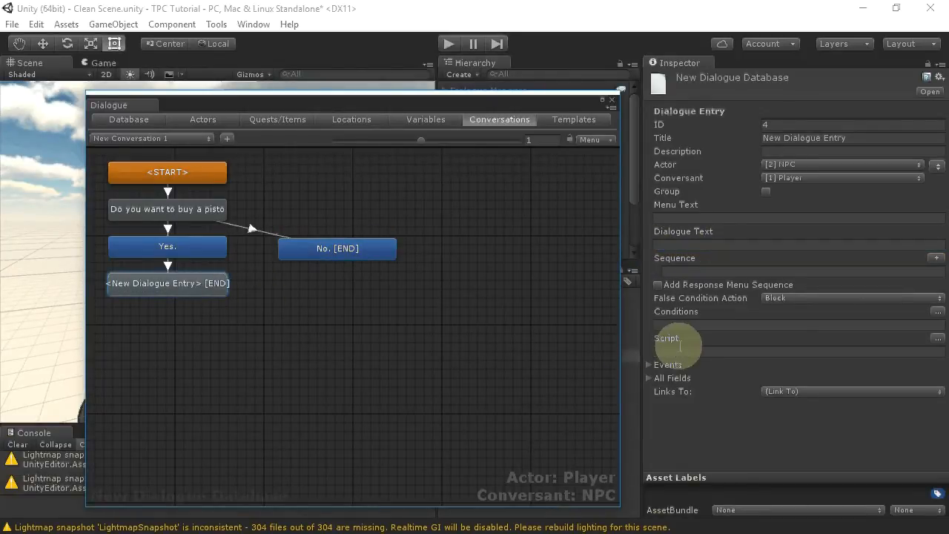
click(797, 245)
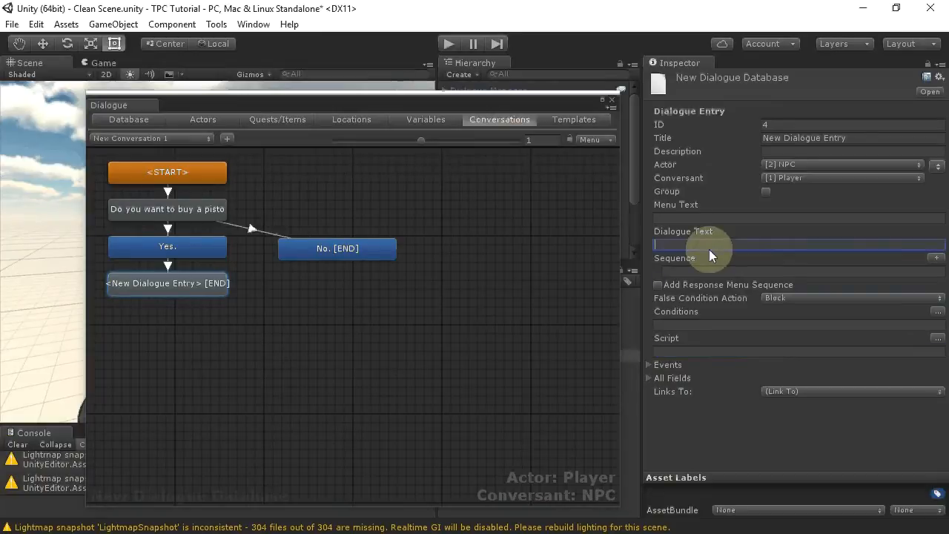
text(Here you go!)
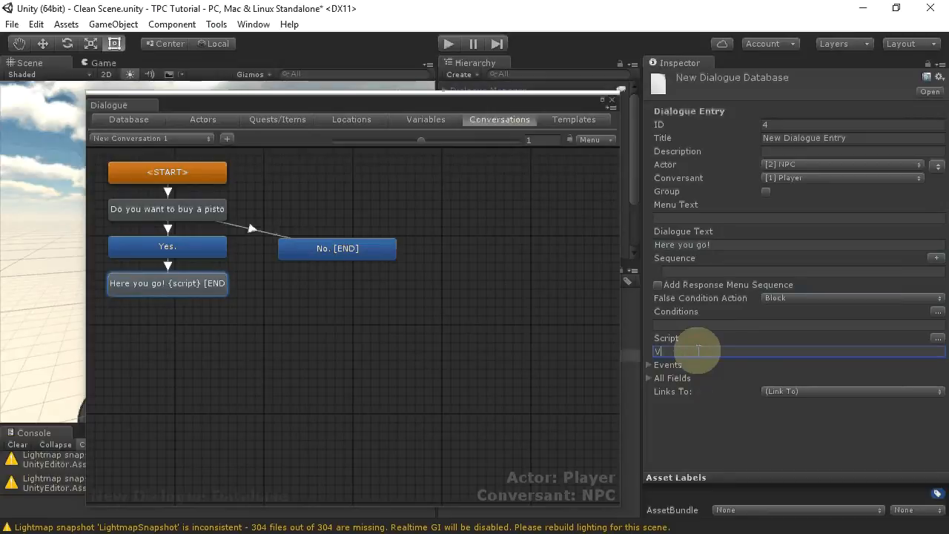
Script the closing entry: Variable["Dollars"] = Variable["Dollars"] - 30;.
text(Variable[])
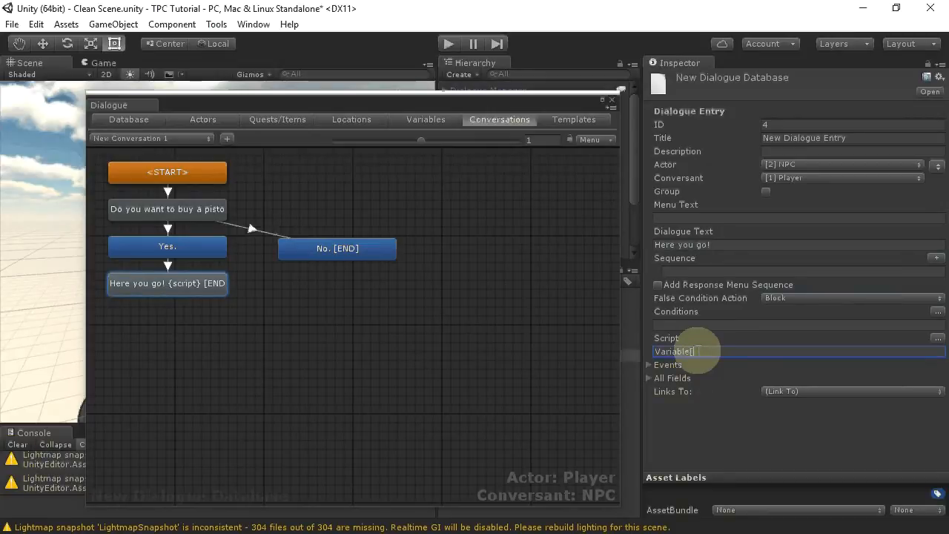
text("Dollars")
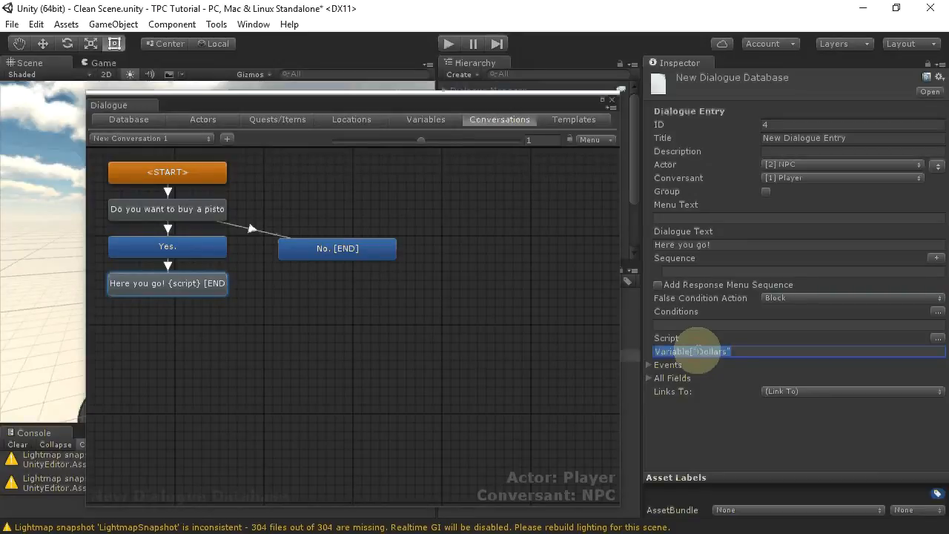
text(=)
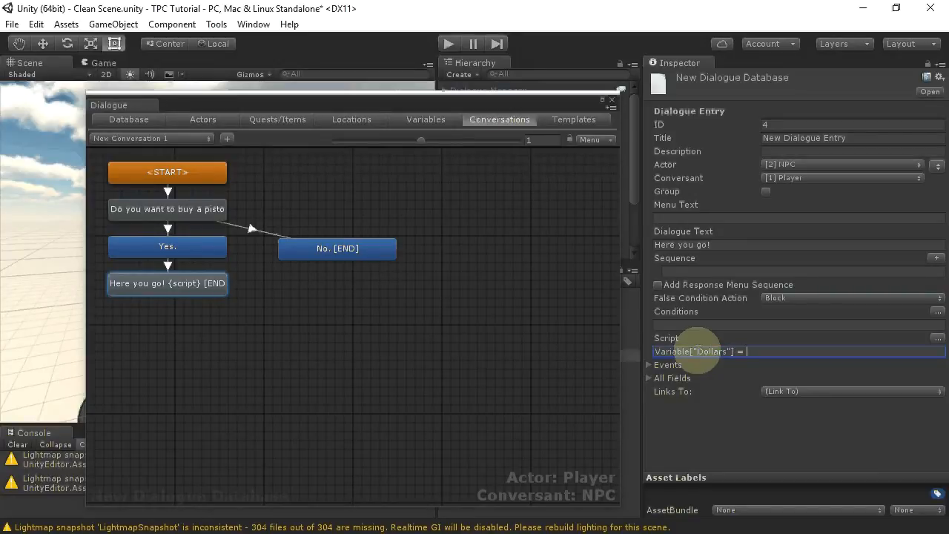
text(Variable[")
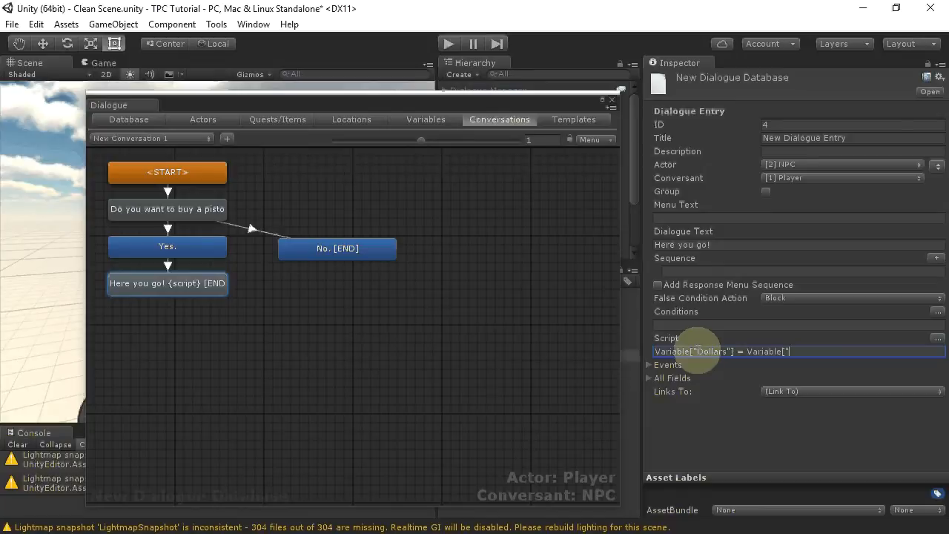
text(Dollars)
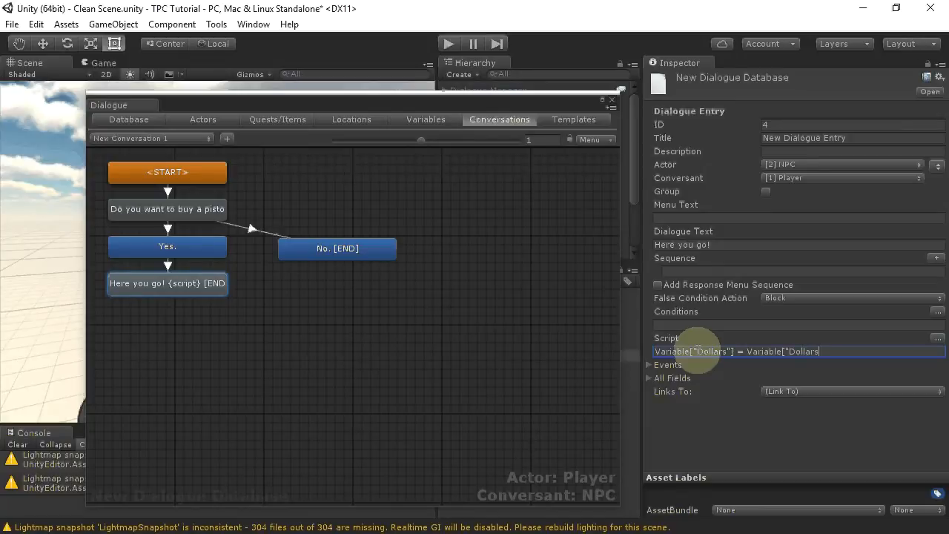
text(-)
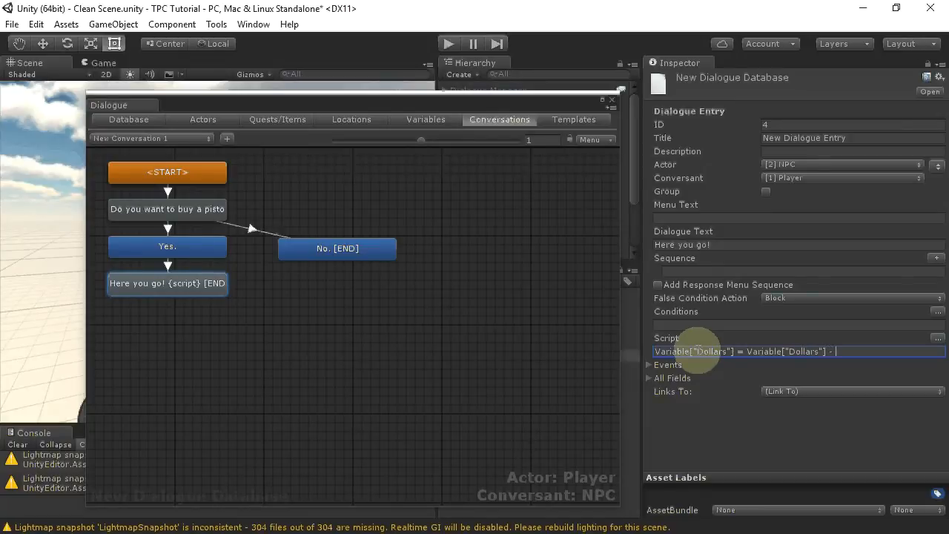
text(30)
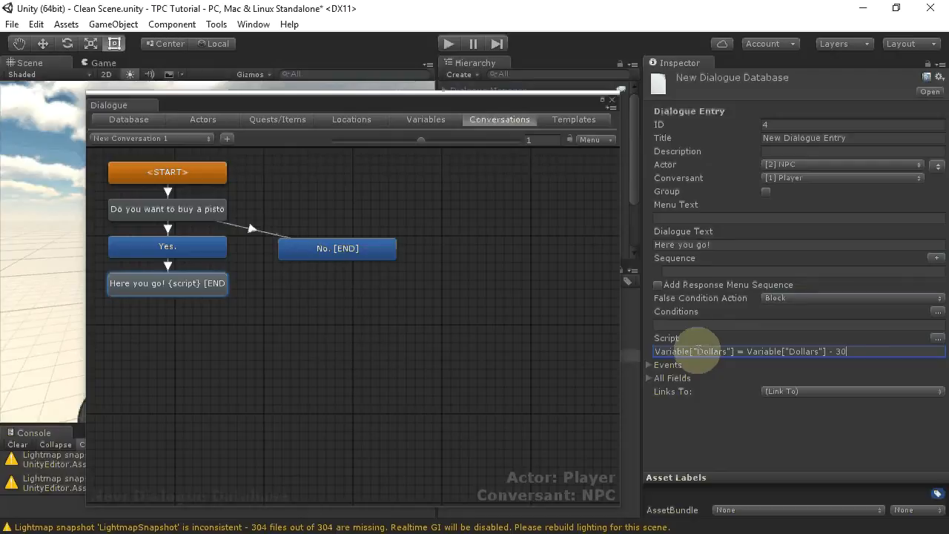
text(;)
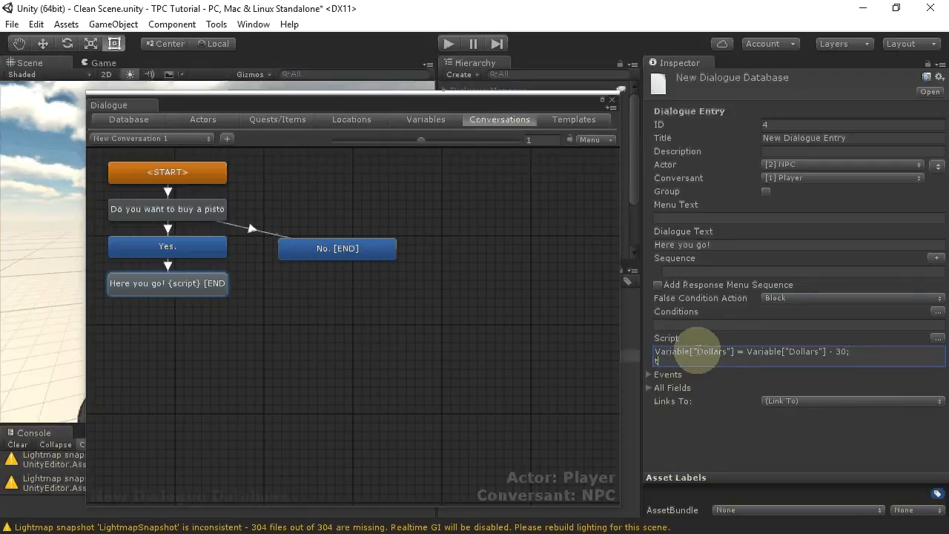
Append a Pistol pickup call to the script: ("Pistol", 1, false, false).
text(pd)
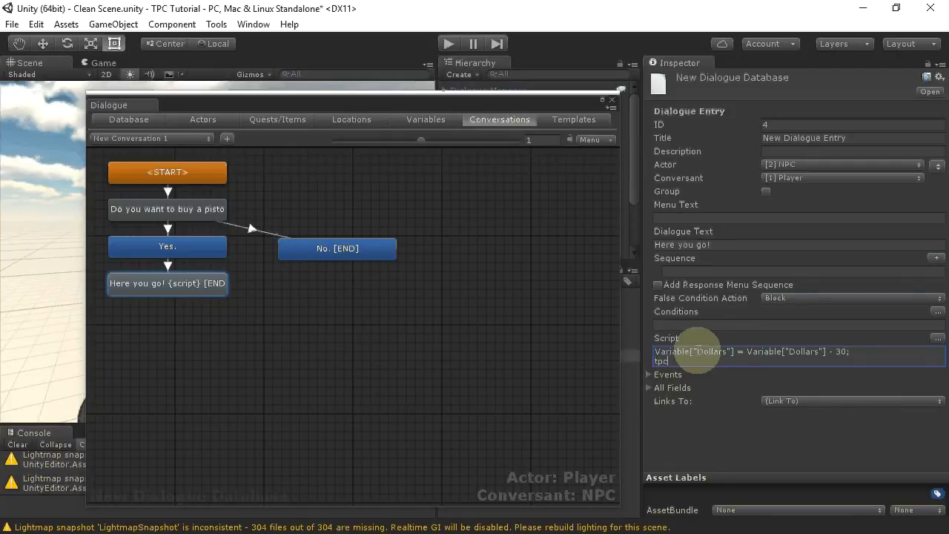
text(PickUp)
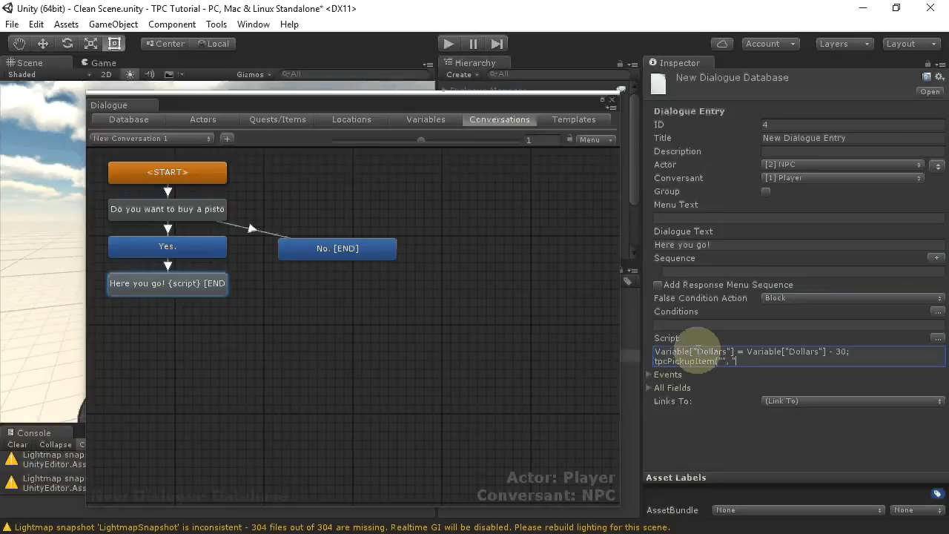
text(Pistol)
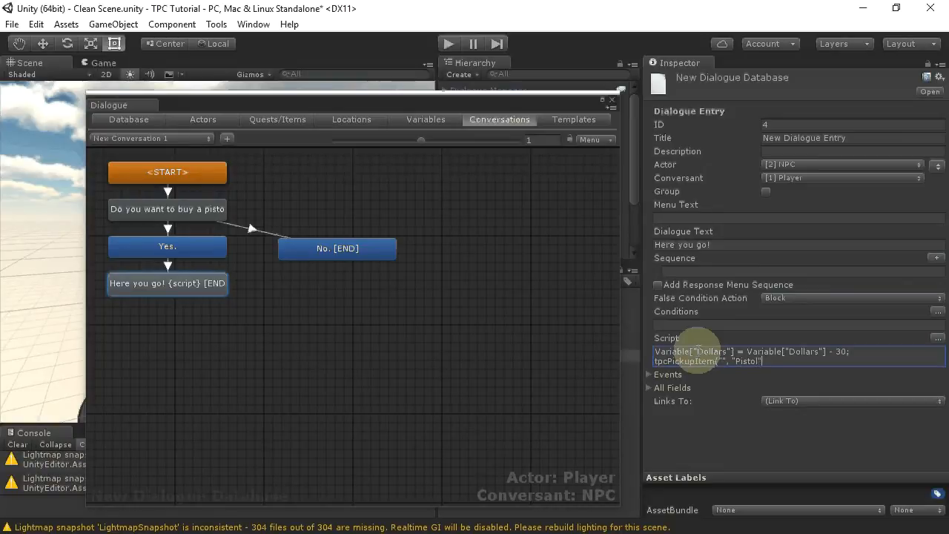
text(, 1, false, fa)
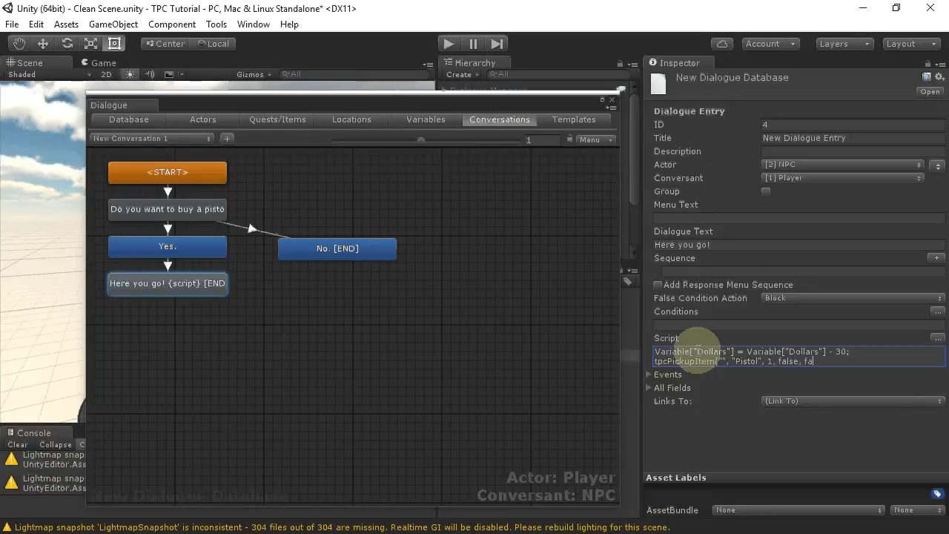
text(lse))
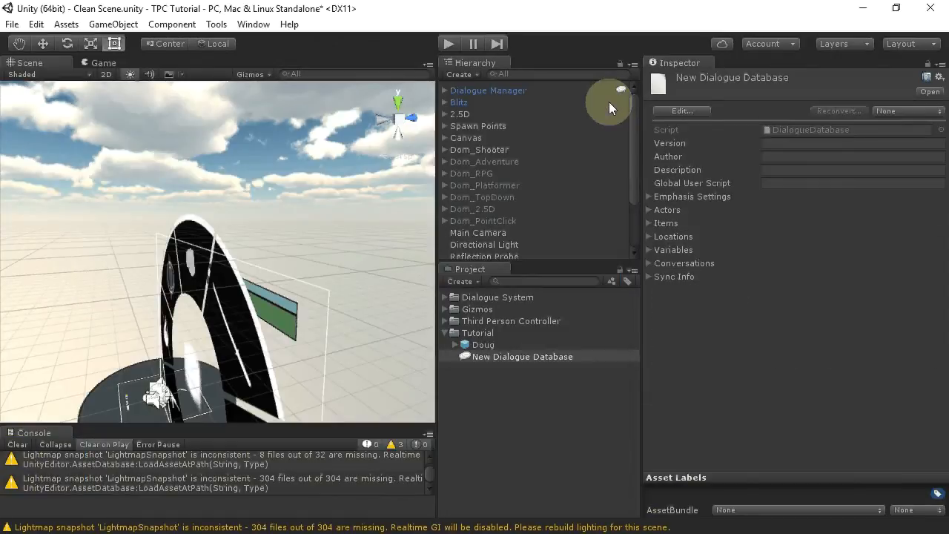
mouse_move(473, 114)
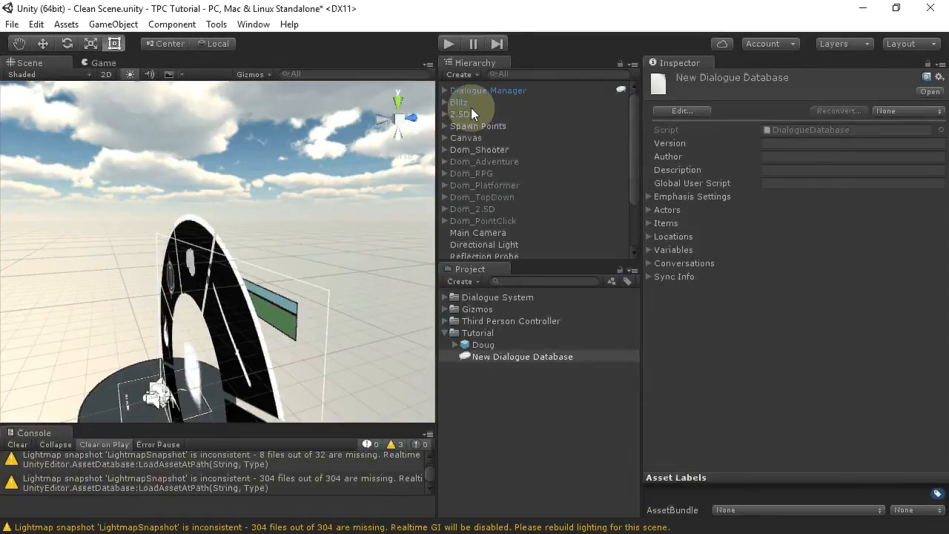
Place the Doug prefab from the Tutorial folder into the scene.
click(479, 149)
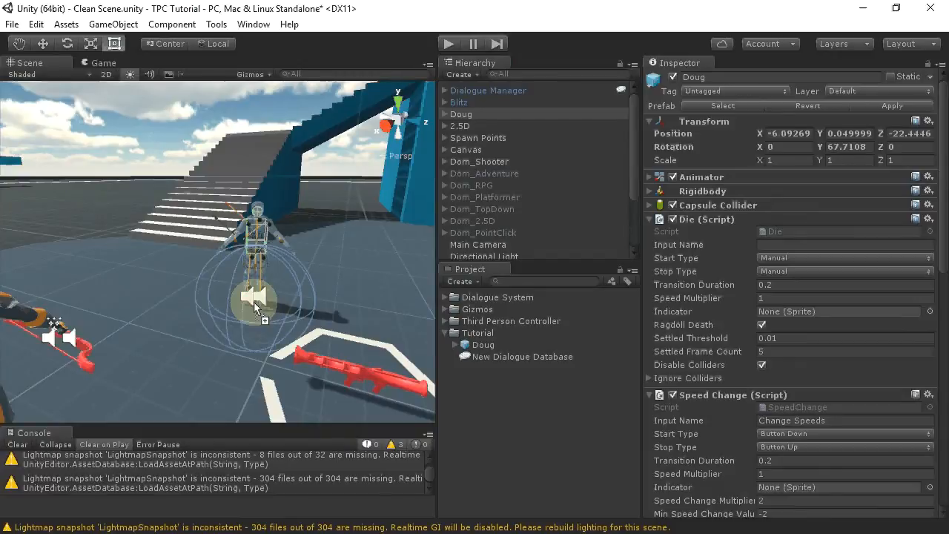
Add an empty child named 'Interaction' under Doug and set its layer to Ignore Raycast.
right_click(461, 113)
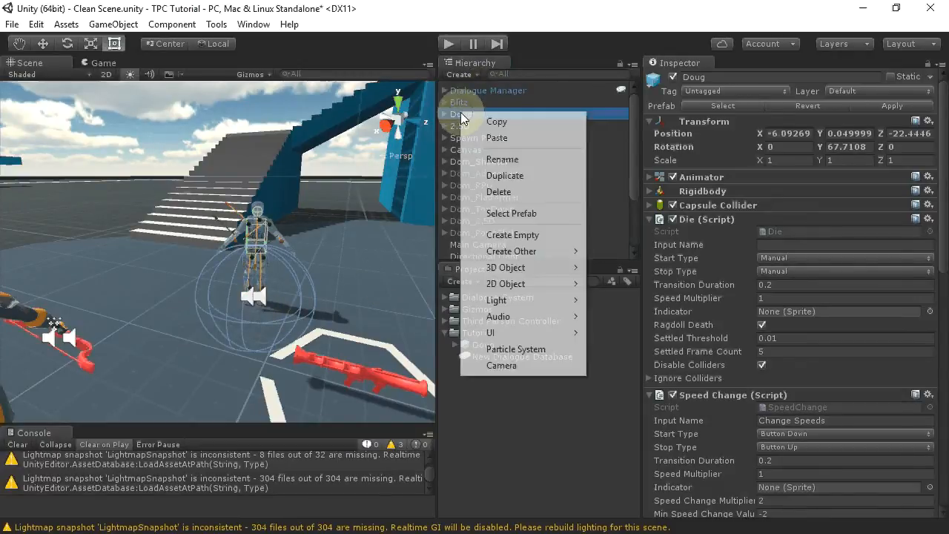
click(513, 235)
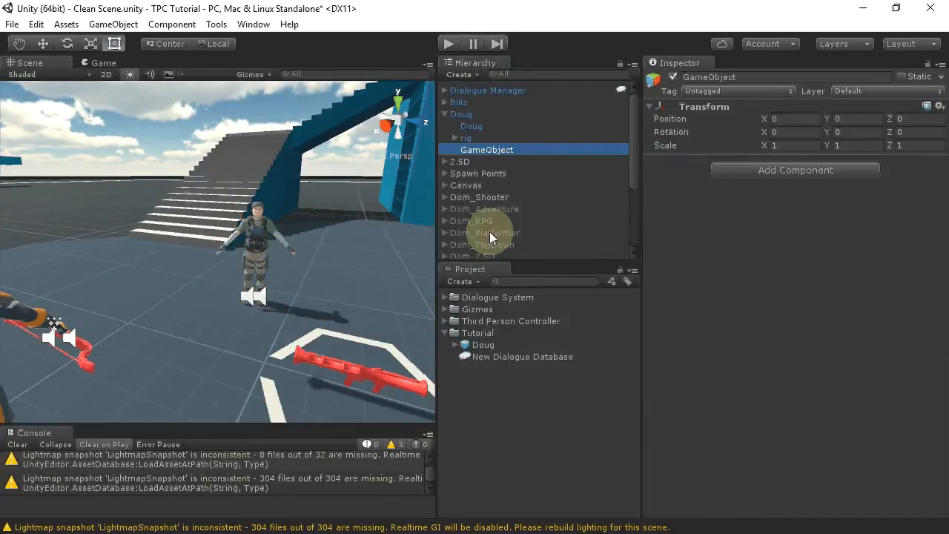
double_click(709, 77)
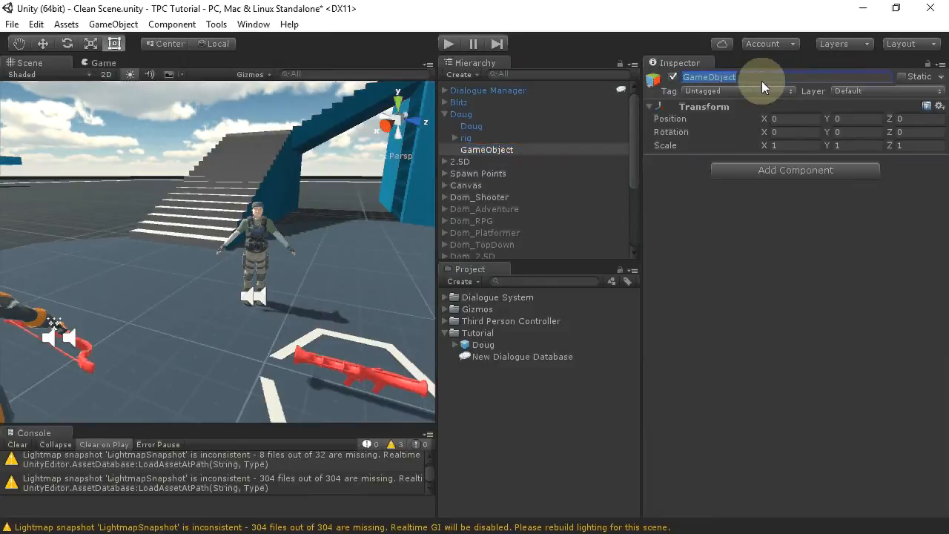
text(Interaction)
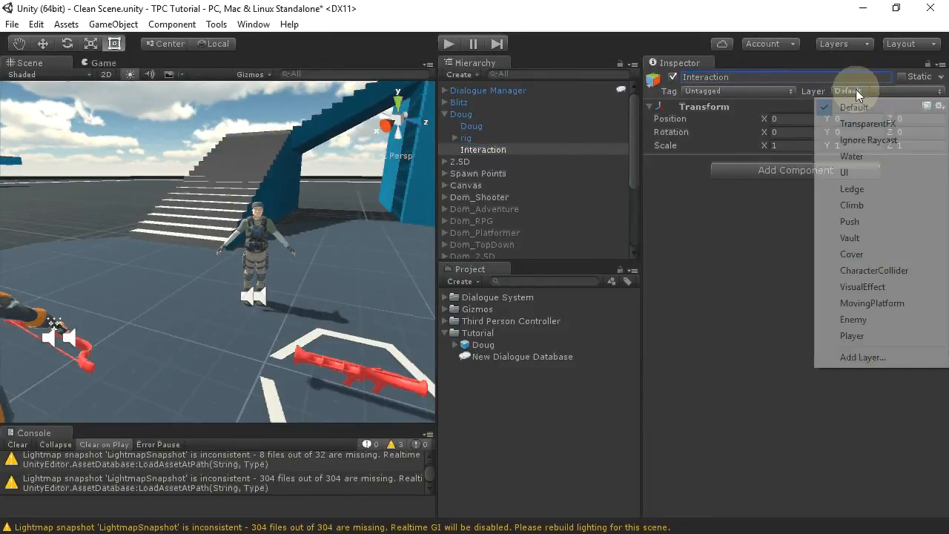
click(867, 140)
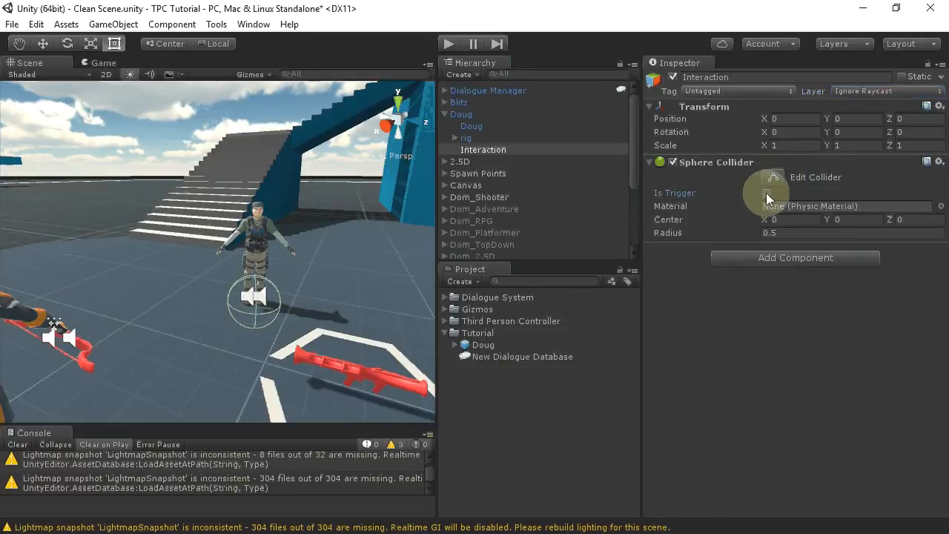
Make the sphere collider a radius-2 trigger and add Interactable components with interactor layer Player.
click(766, 192)
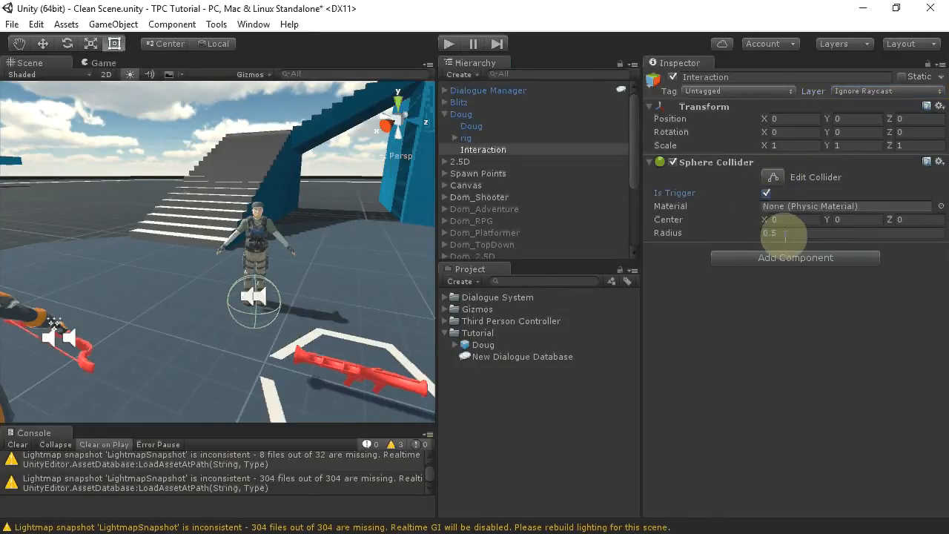
text(2)
text(intera)
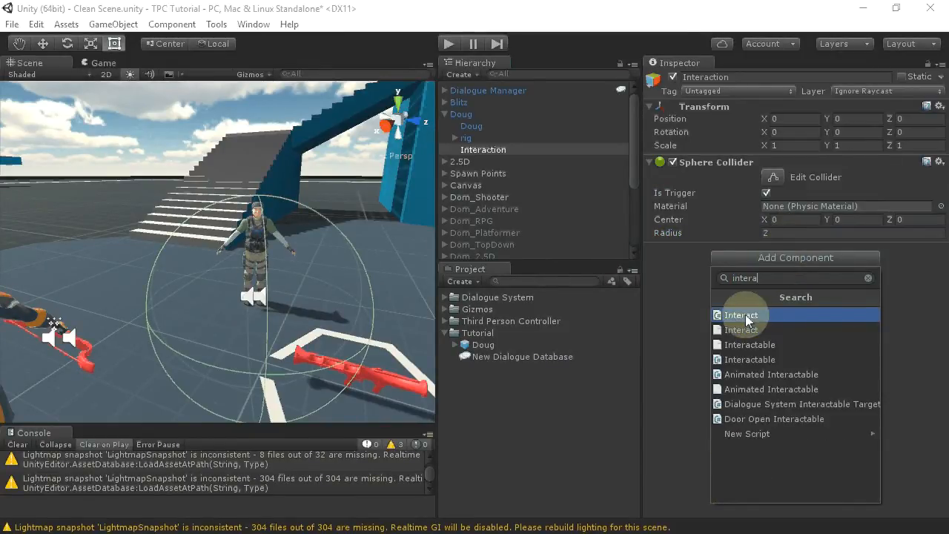
click(740, 315)
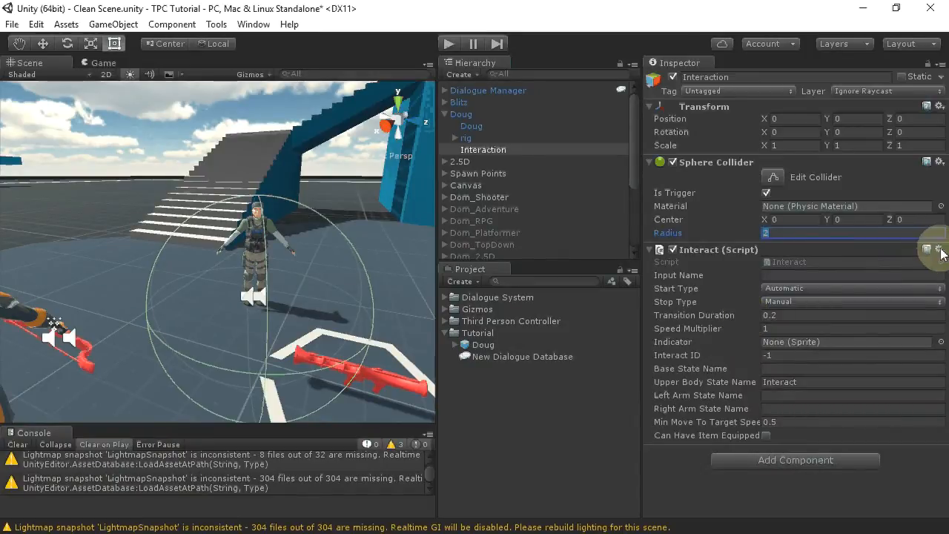
click(939, 249)
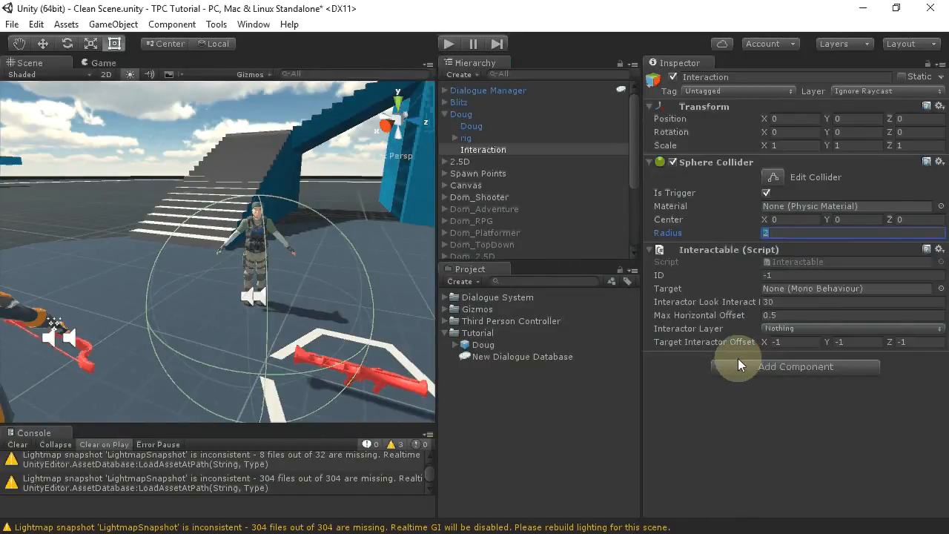
click(795, 366)
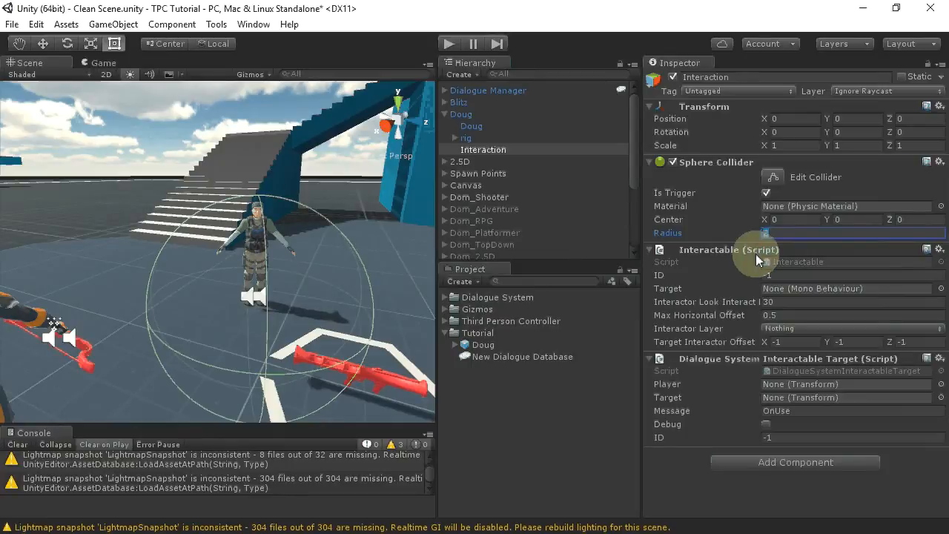
mouse_move(719, 352)
text(2)
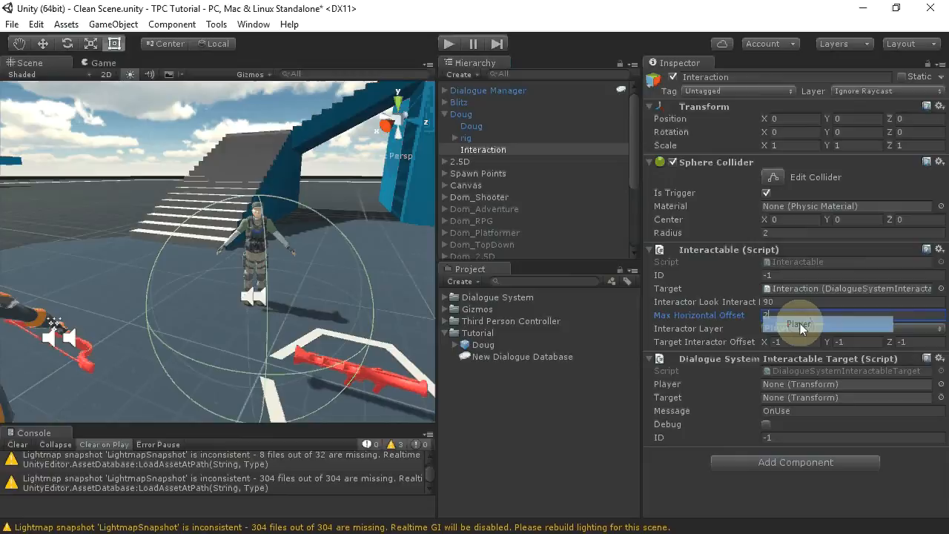
click(795, 462)
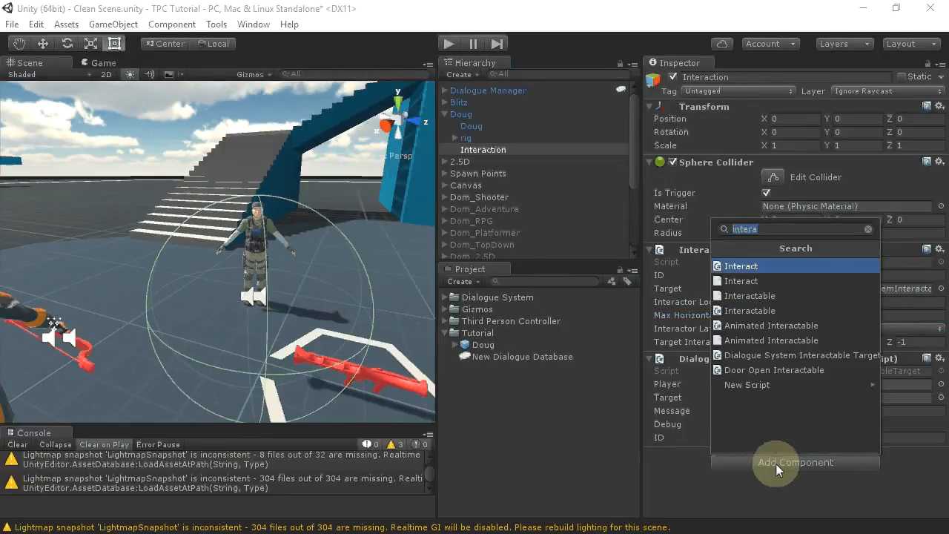
Add a Conversation Trigger playing New Conversation 1 with Doug as conversant.
text(conver)
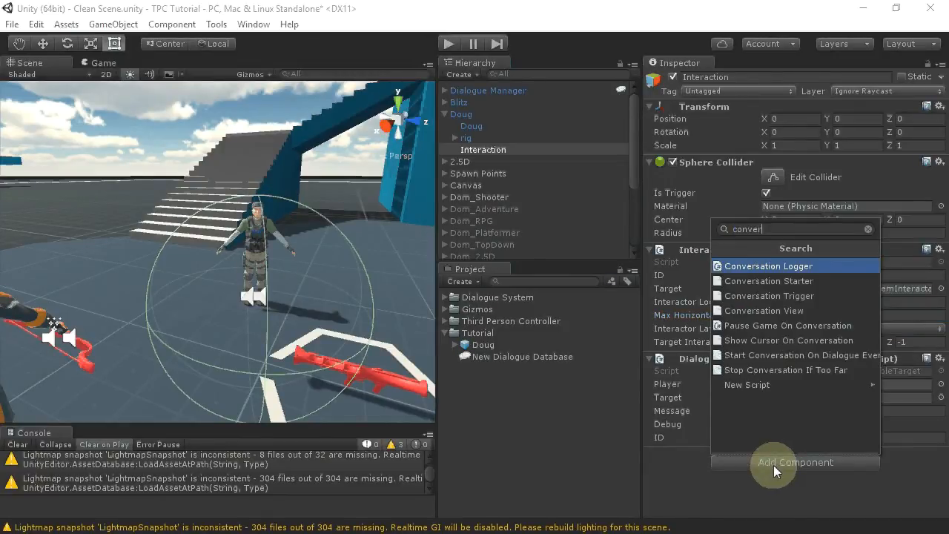
click(769, 265)
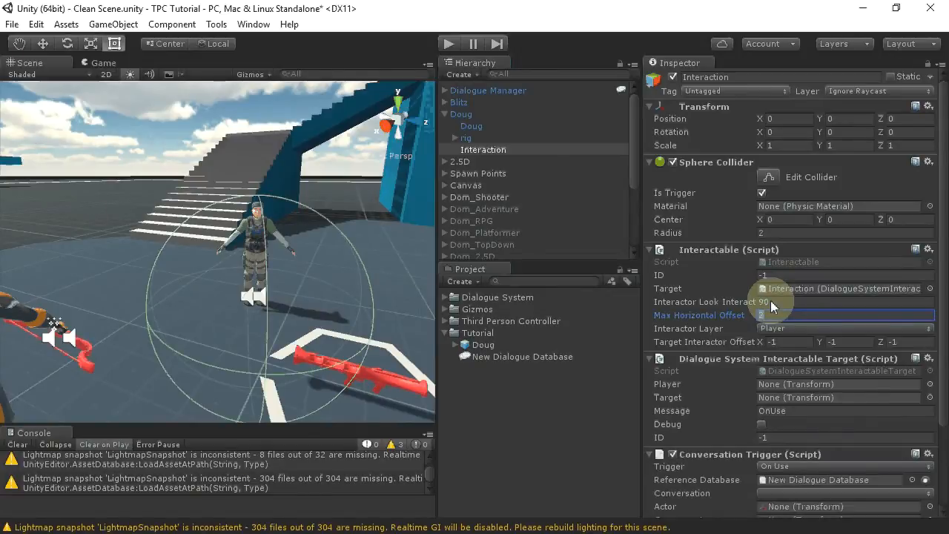
scroll(down, 3)
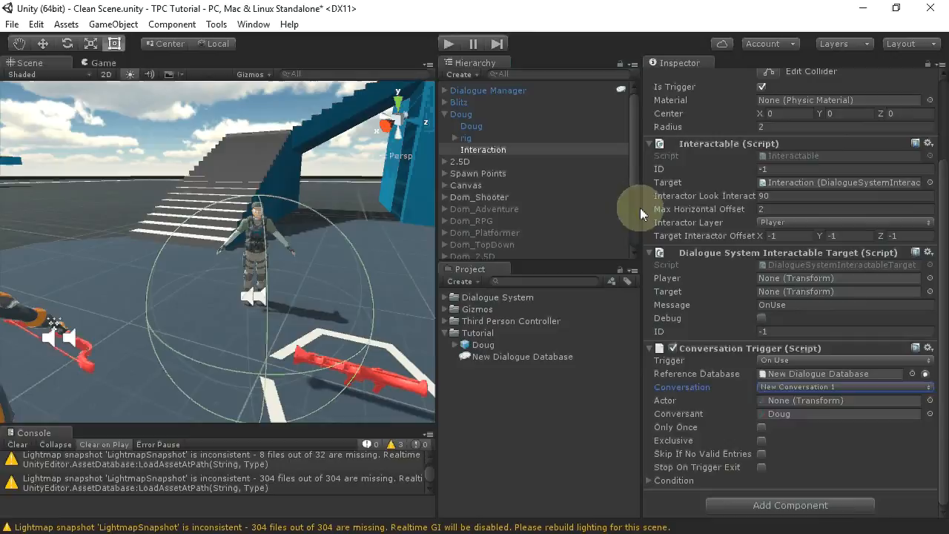
click(448, 44)
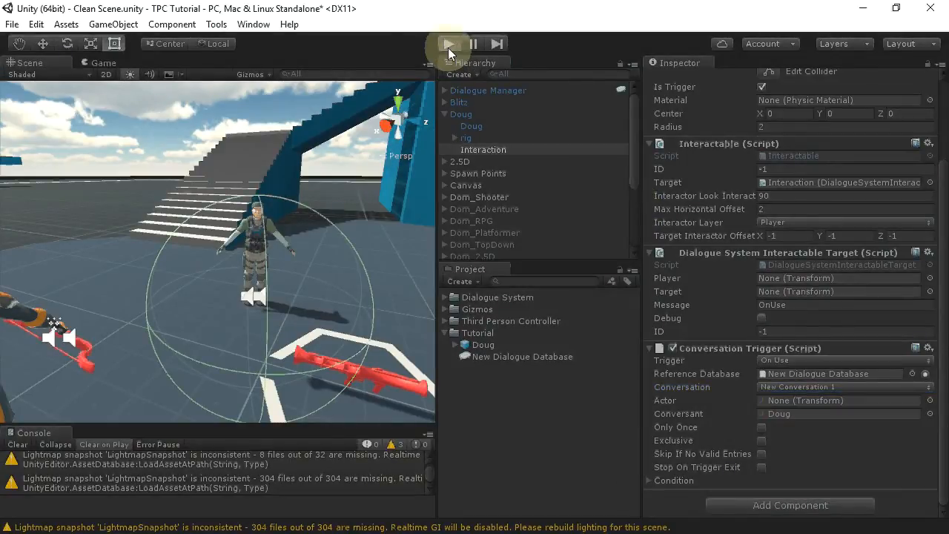
Play-test talking to Doug with F, accept his pistol offer, then stop playing.
click(448, 43)
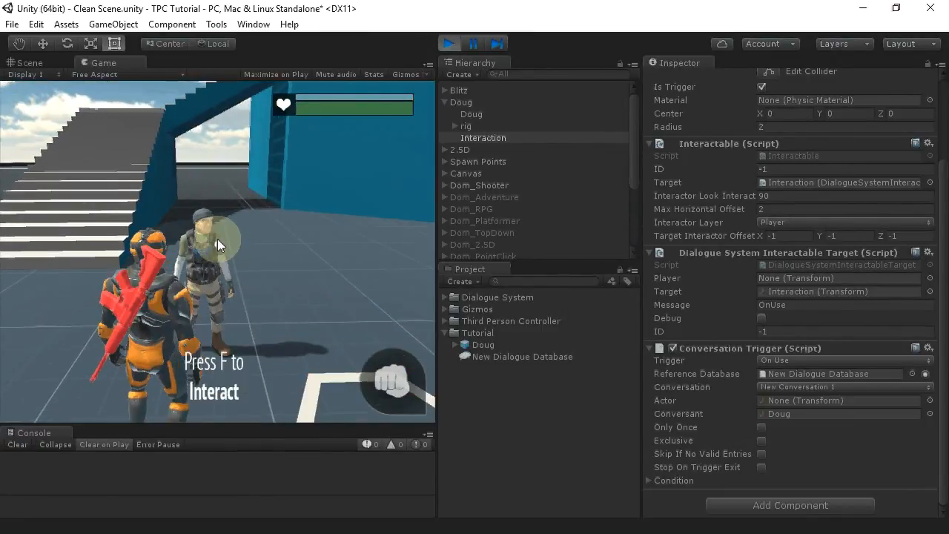
key(f)
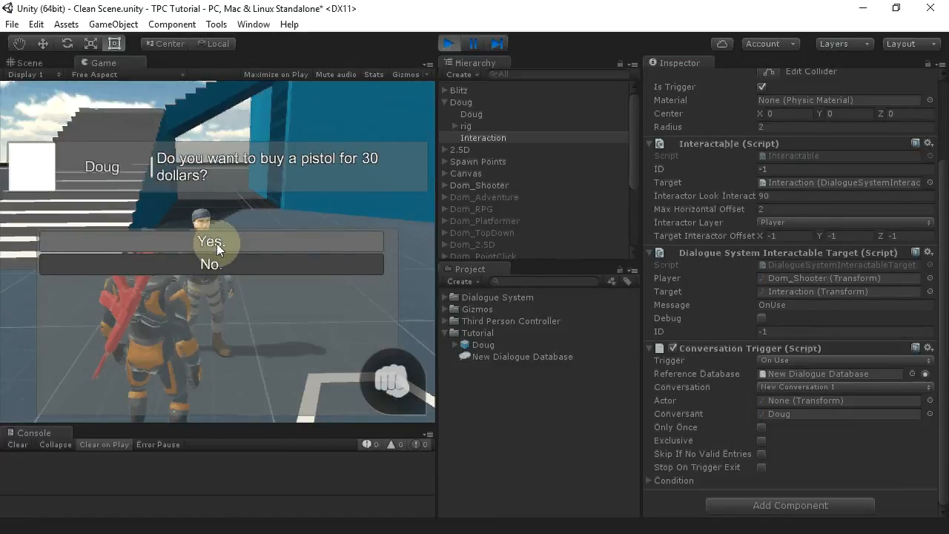
click(210, 241)
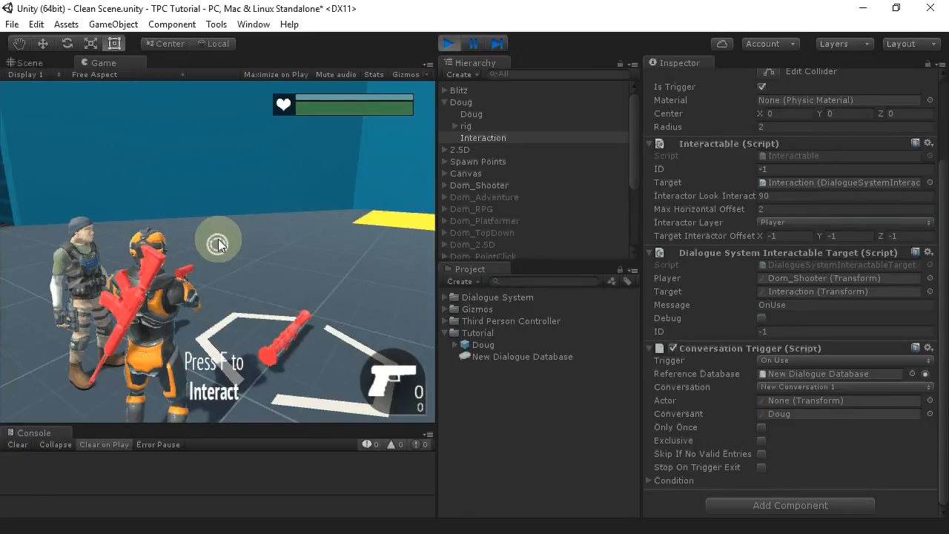
click(448, 43)
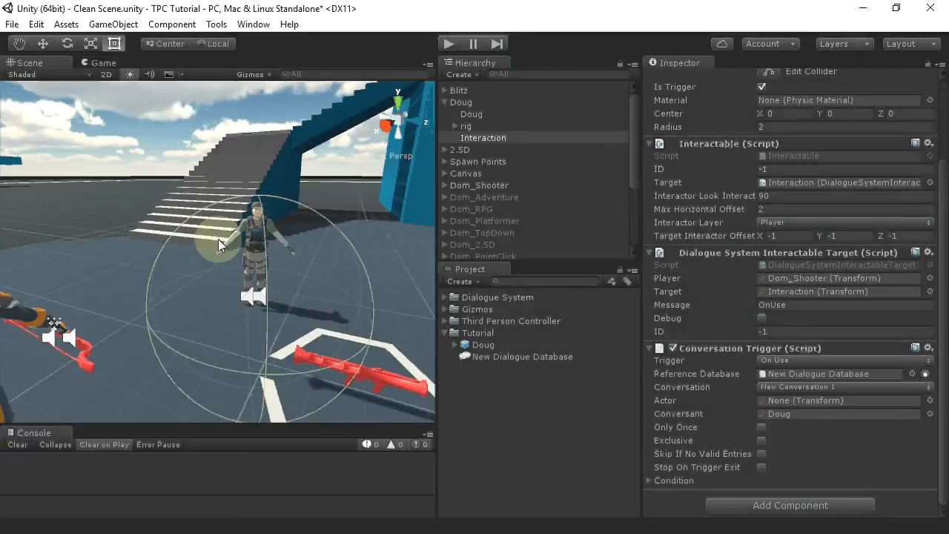